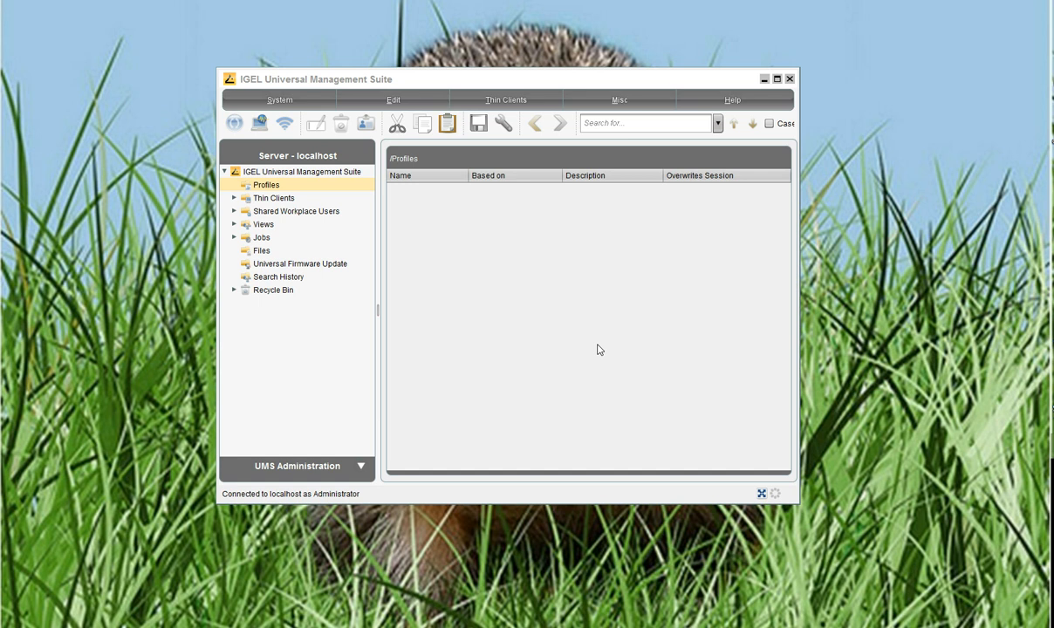
{"action": "mouse_move", "coordinate": [324, 209]}
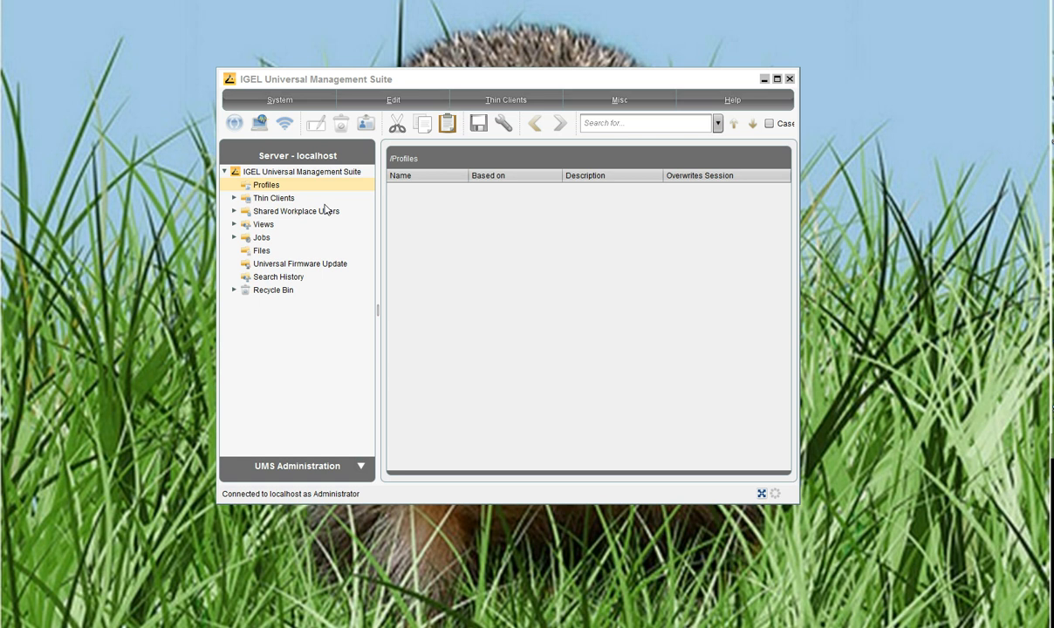
Step: Create a new profile named 'Test' from the Profiles list and confirm it
{"action": "right_click", "coordinate": [265, 185]}
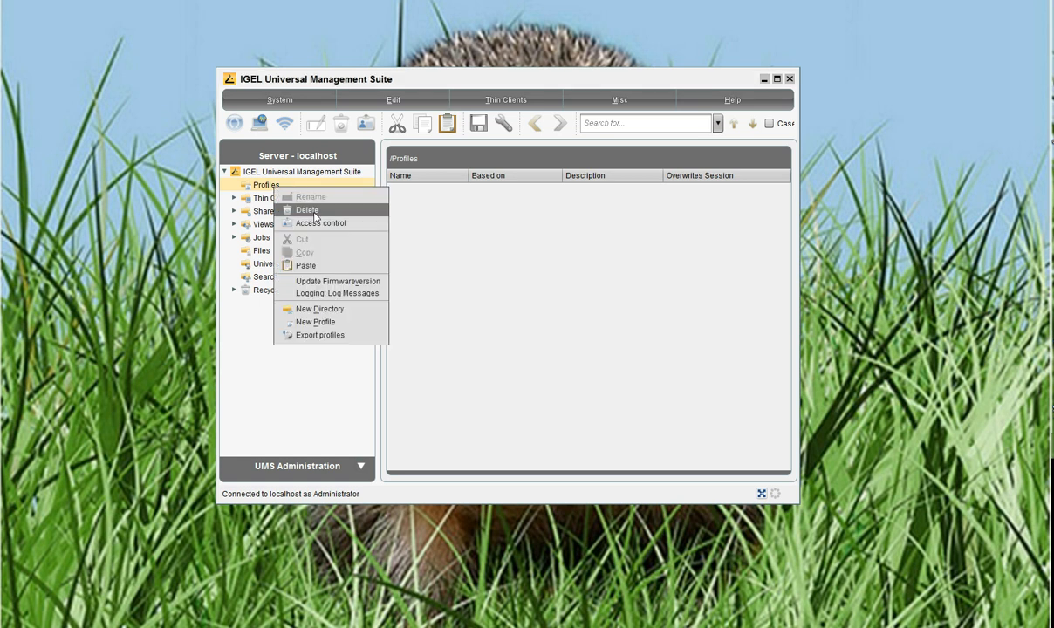
{"action": "left_click", "coordinate": [314, 321]}
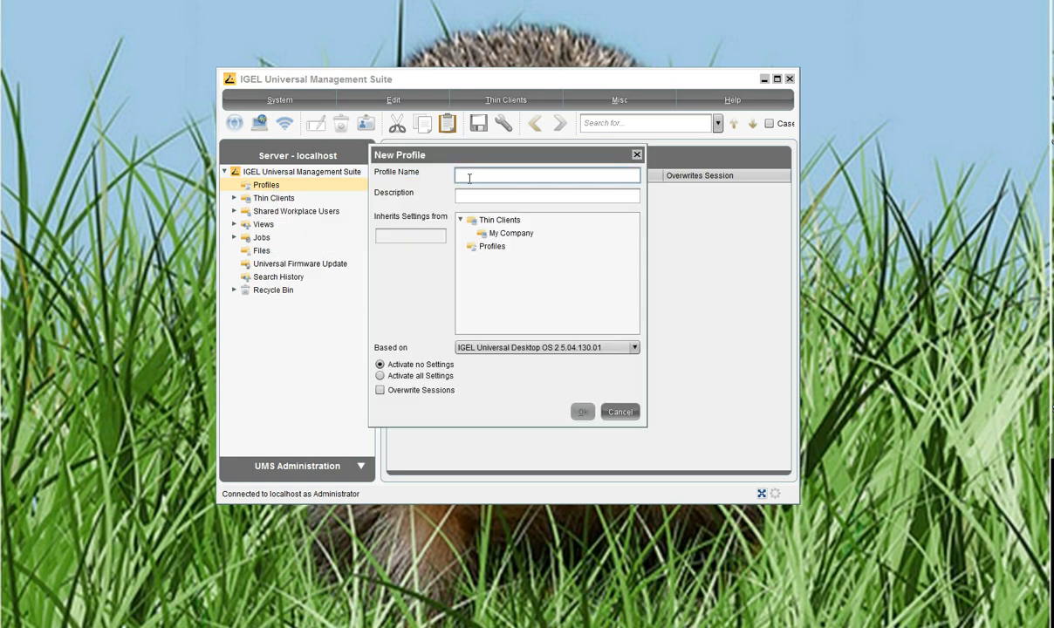
{"action": "type", "text": "1"}
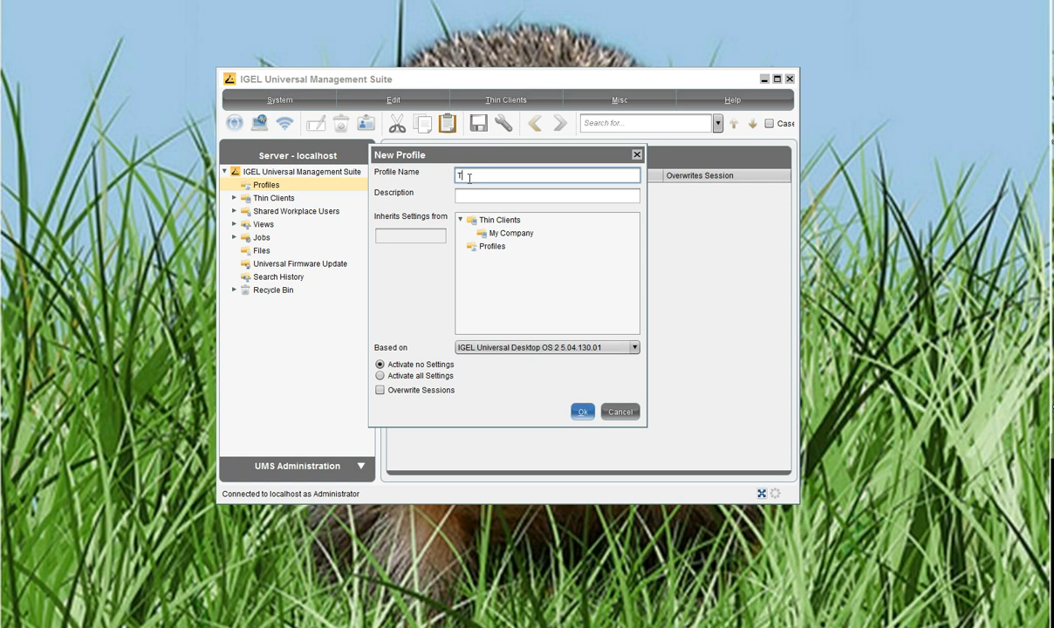
{"action": "type", "text": "ext"}
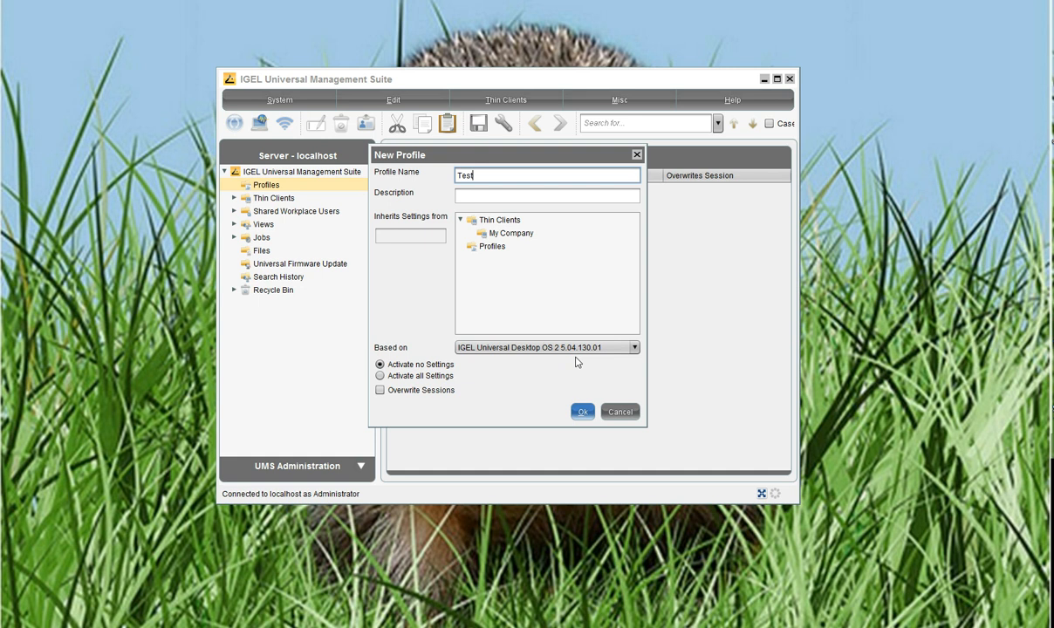
{"action": "left_click", "coordinate": [582, 412]}
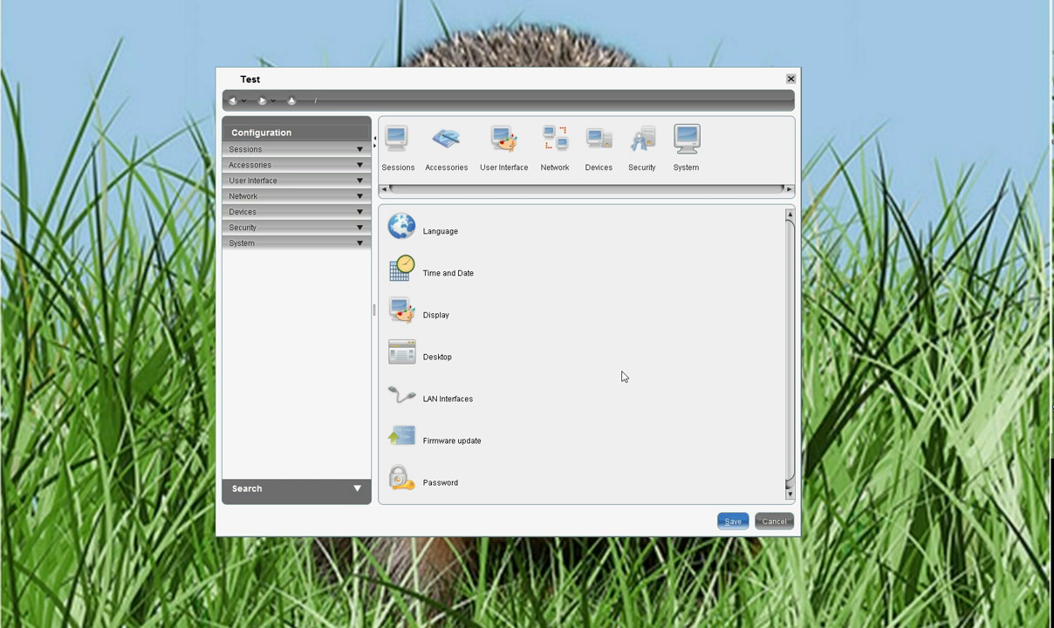
{"action": "mouse_move", "coordinate": [251, 159]}
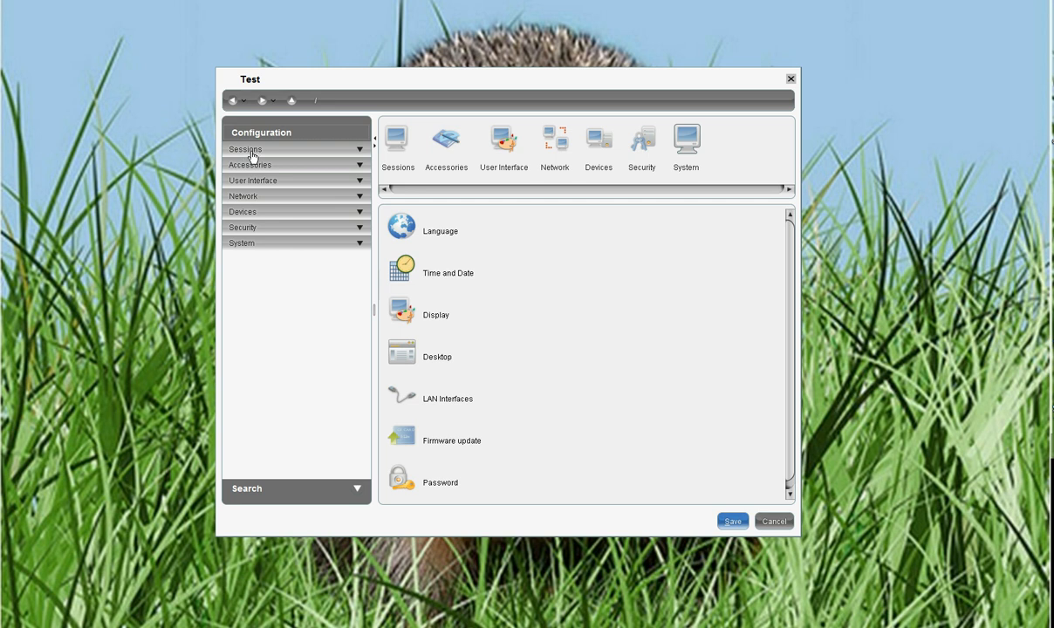
Step: Expand Sessions > RDP > RDP Global in the profile tree, then scroll to the System category
{"action": "left_click", "coordinate": [244, 148]}
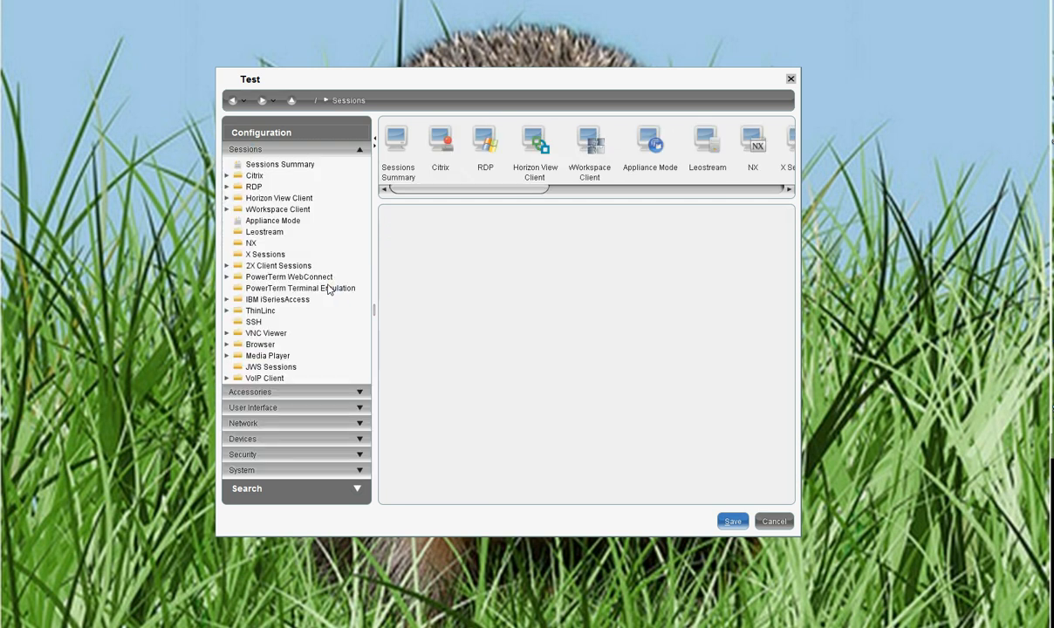
{"action": "left_click", "coordinate": [253, 185]}
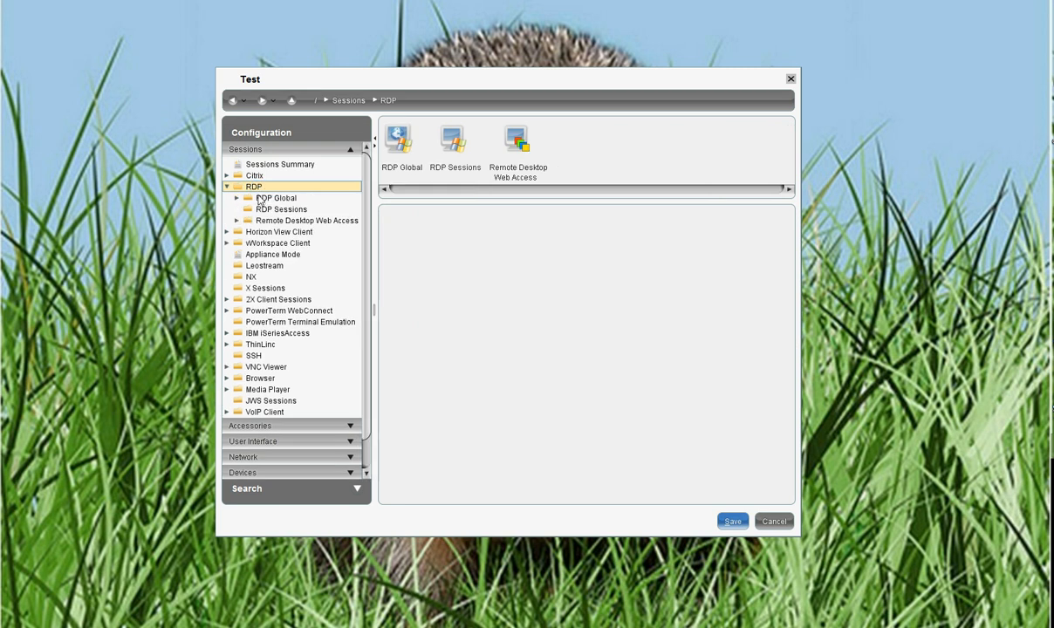
{"action": "mouse_move", "coordinate": [303, 219]}
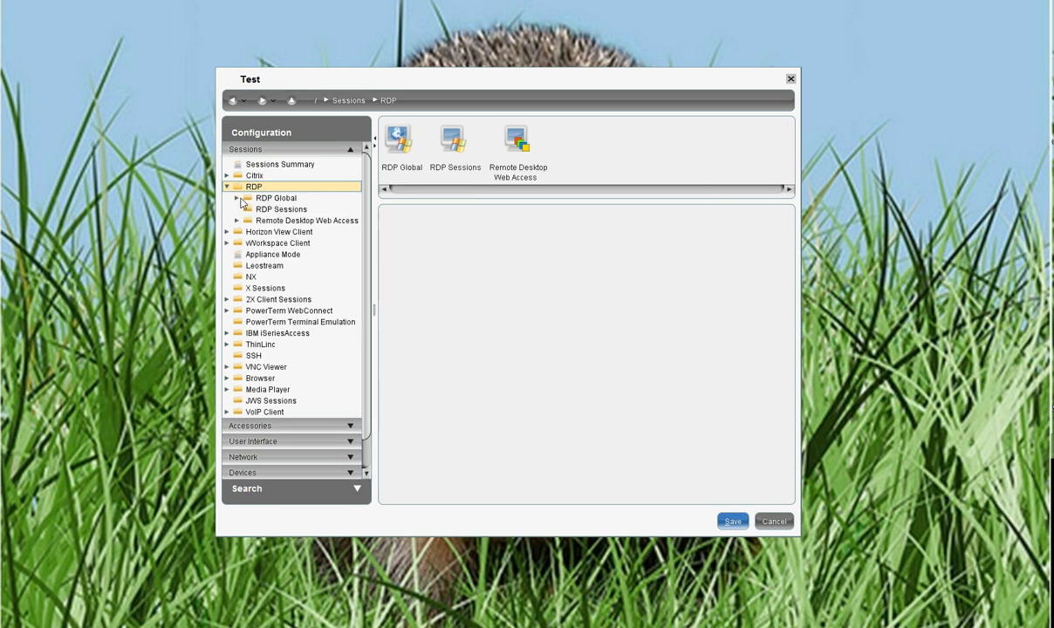
{"action": "left_click", "coordinate": [238, 199]}
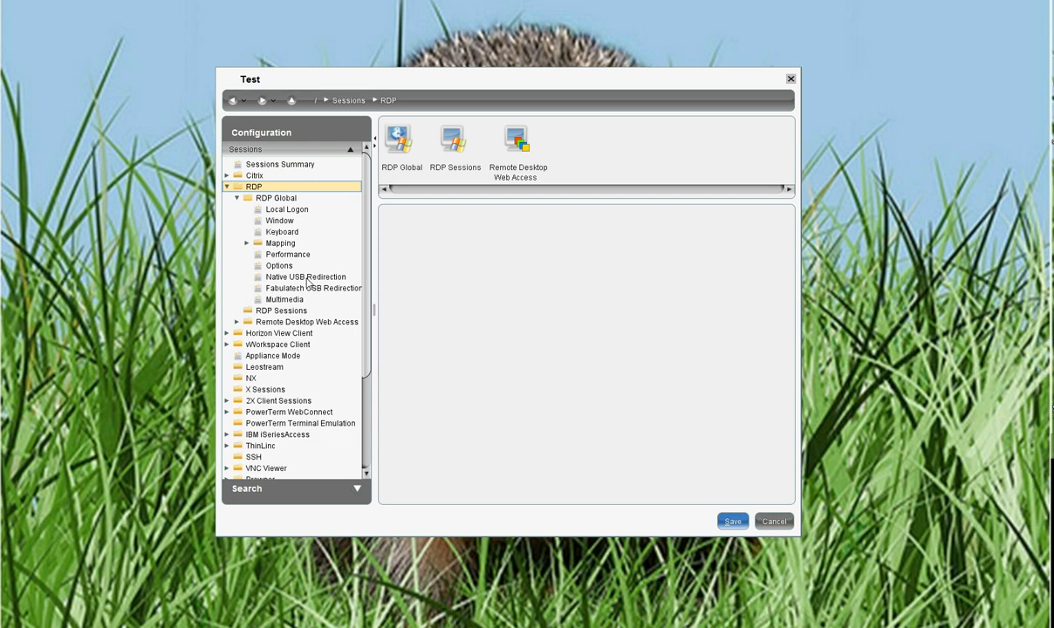
{"action": "scroll", "scroll_direction": "up", "scroll_amount": 3}
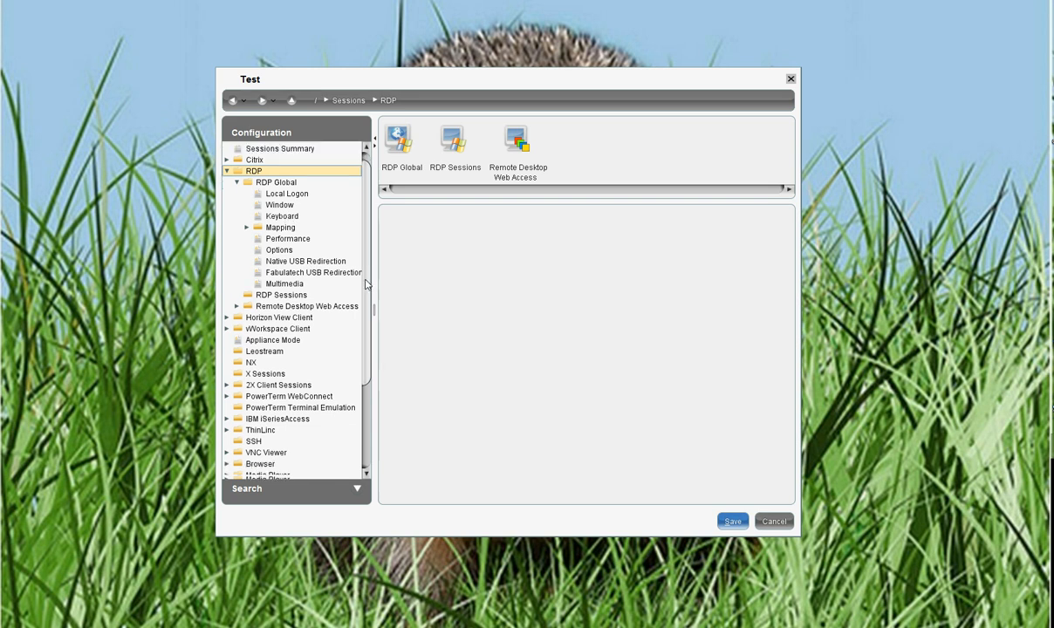
{"action": "scroll", "scroll_direction": "down", "scroll_amount": 3}
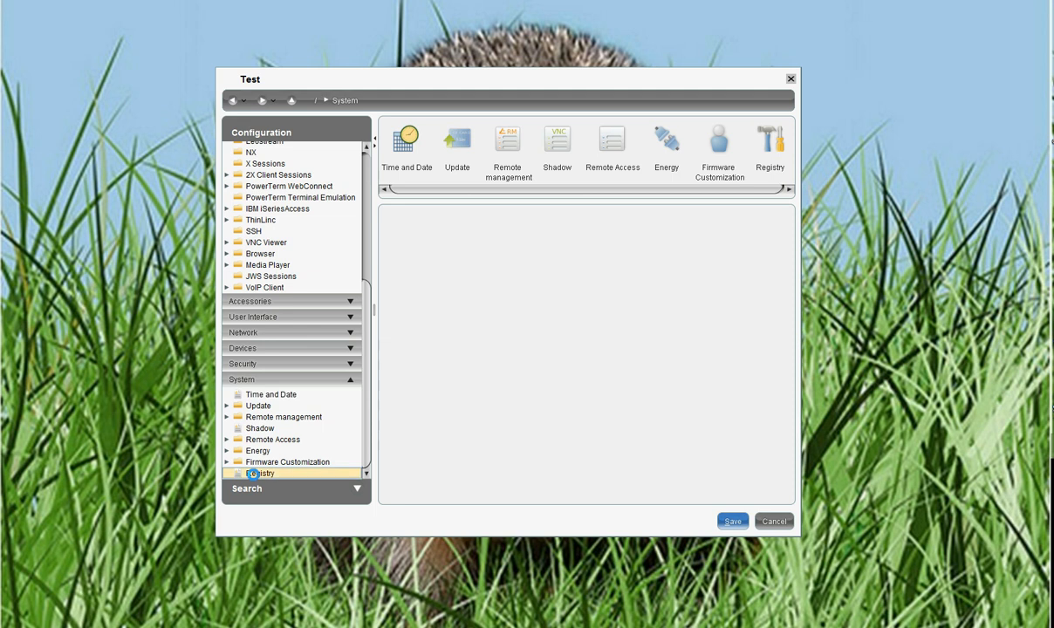
Step: Show the rdp.winconnect gateway-url and gateway-user registry parameters on the Registry page
{"action": "left_click", "coordinate": [261, 472]}
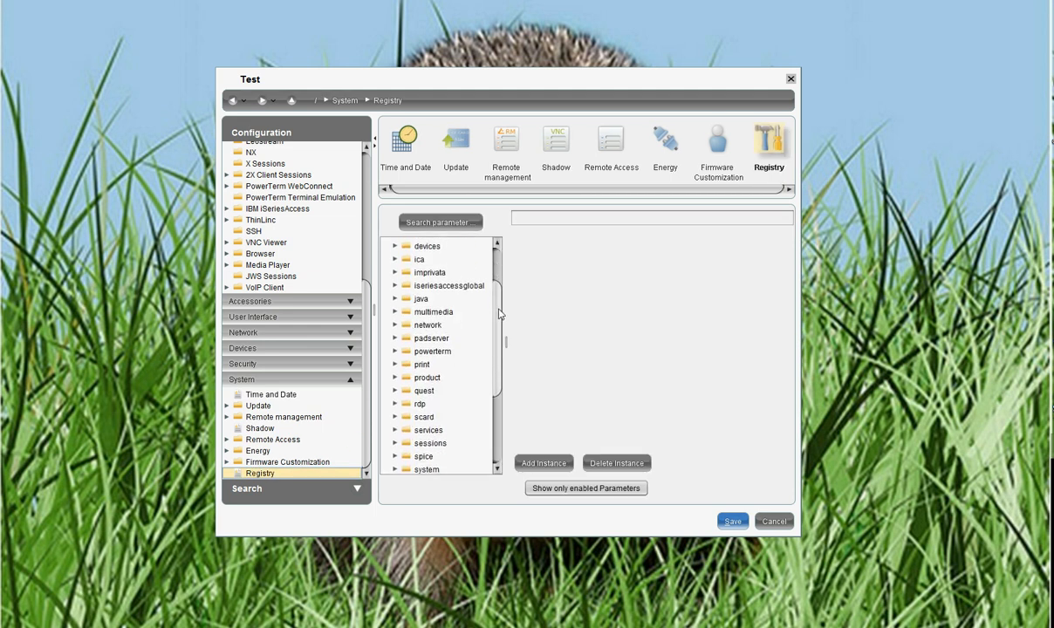
{"action": "left_click", "coordinate": [395, 403]}
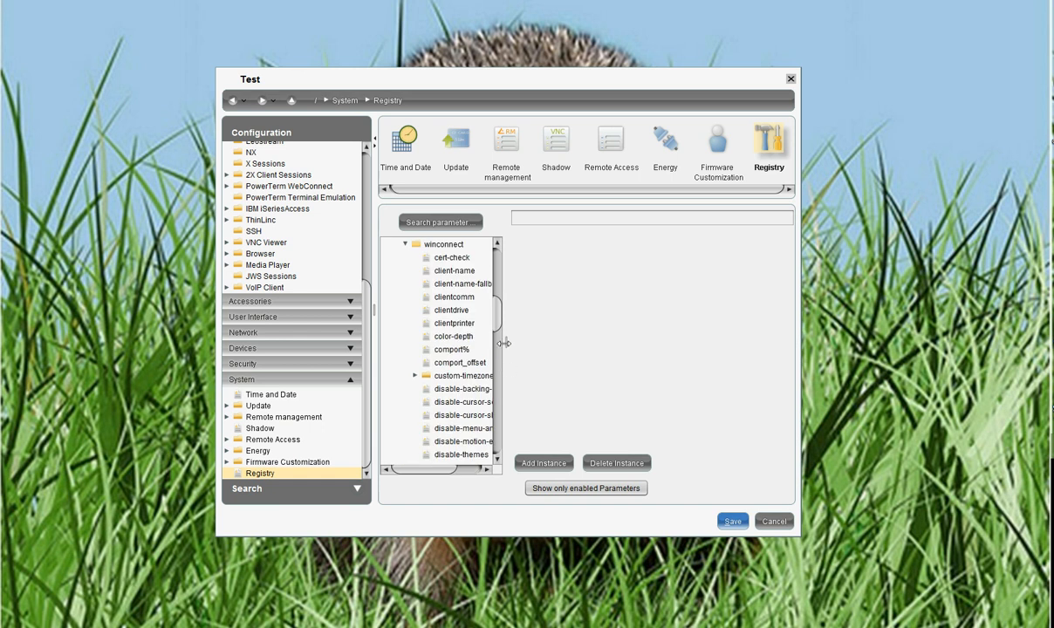
{"action": "scroll", "scroll_direction": "down", "scroll_amount": 3}
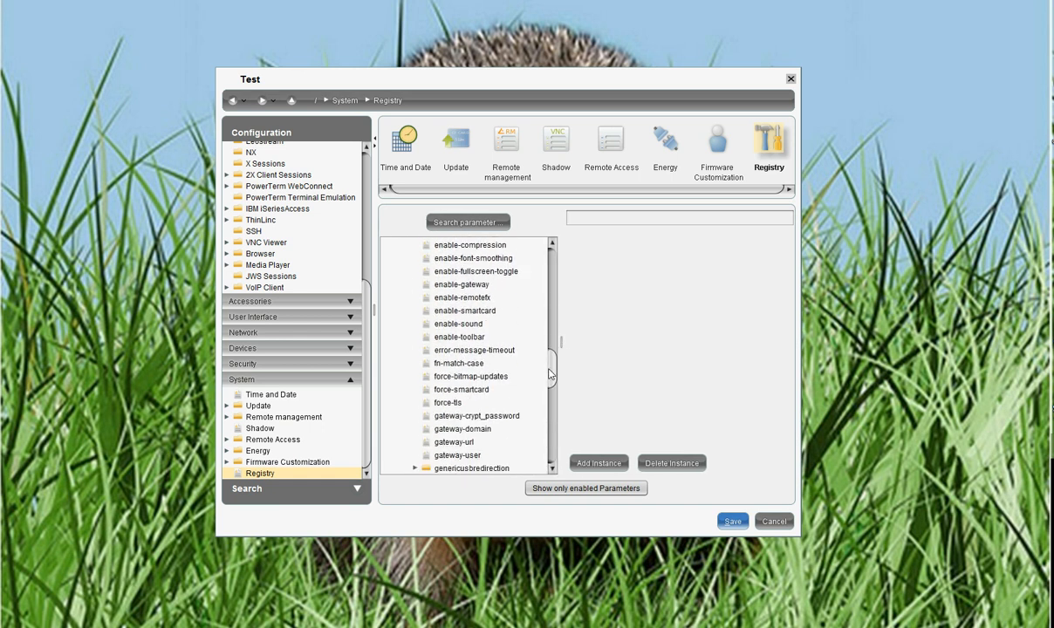
{"action": "left_click", "coordinate": [453, 325]}
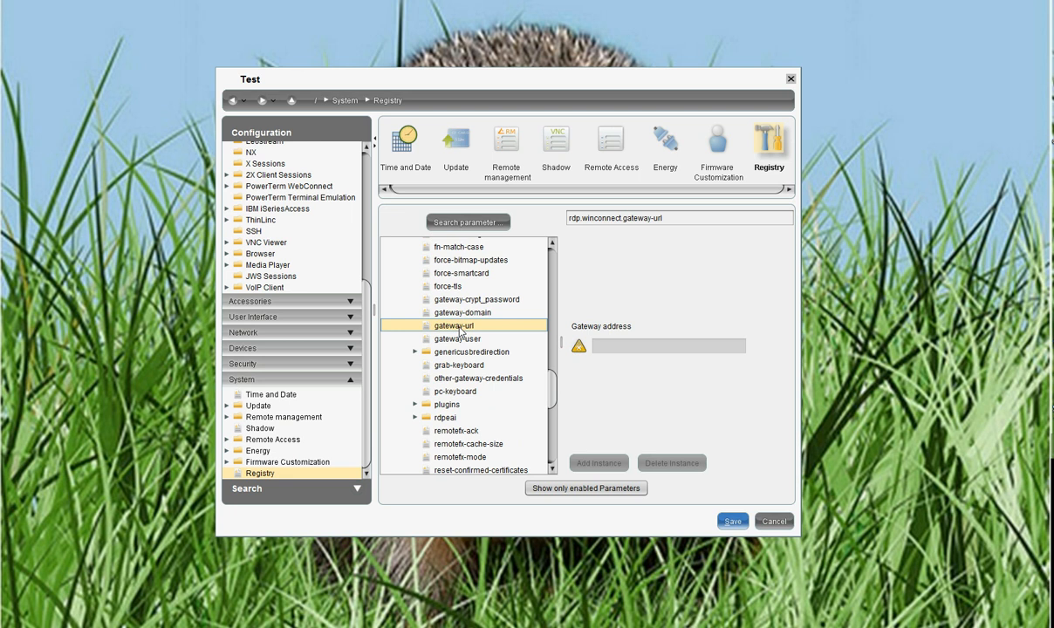
{"action": "left_click", "coordinate": [457, 338]}
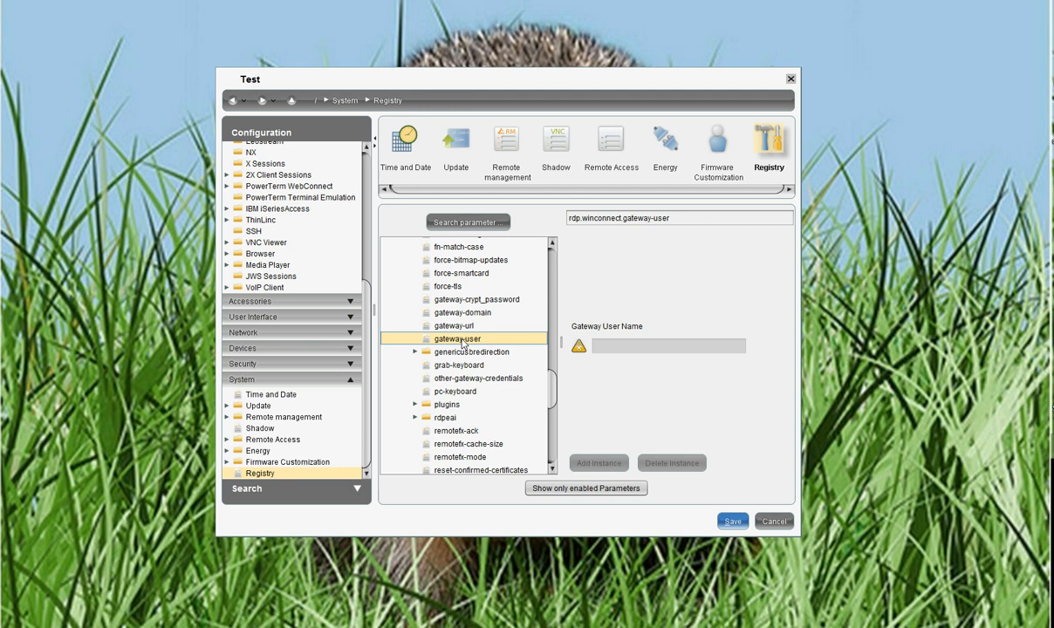
{"action": "mouse_move", "coordinate": [554, 374]}
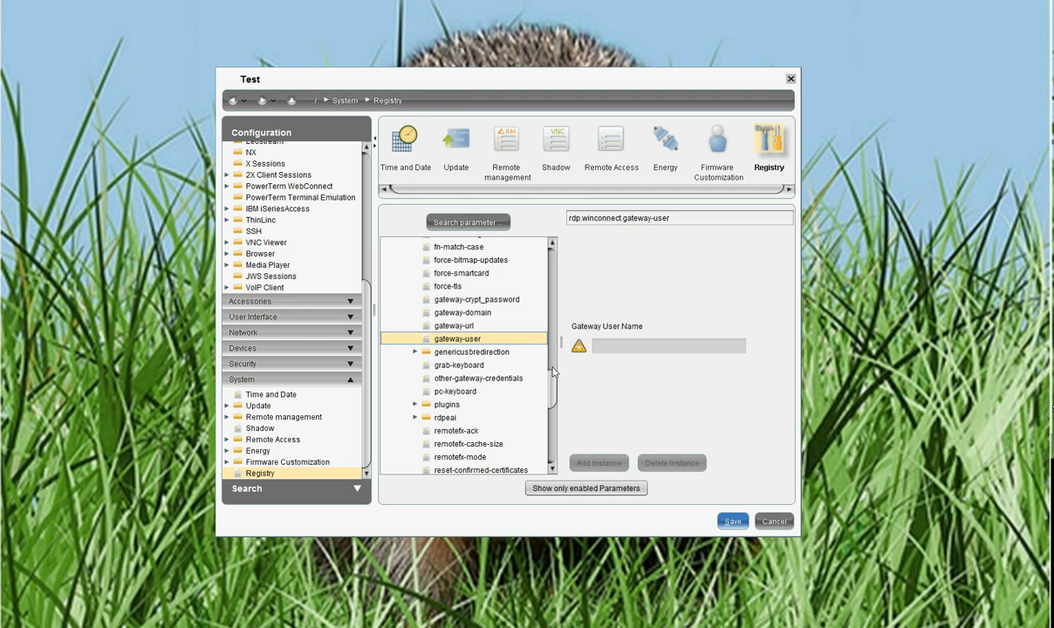
{"action": "scroll", "scroll_direction": "up", "scroll_amount": 3}
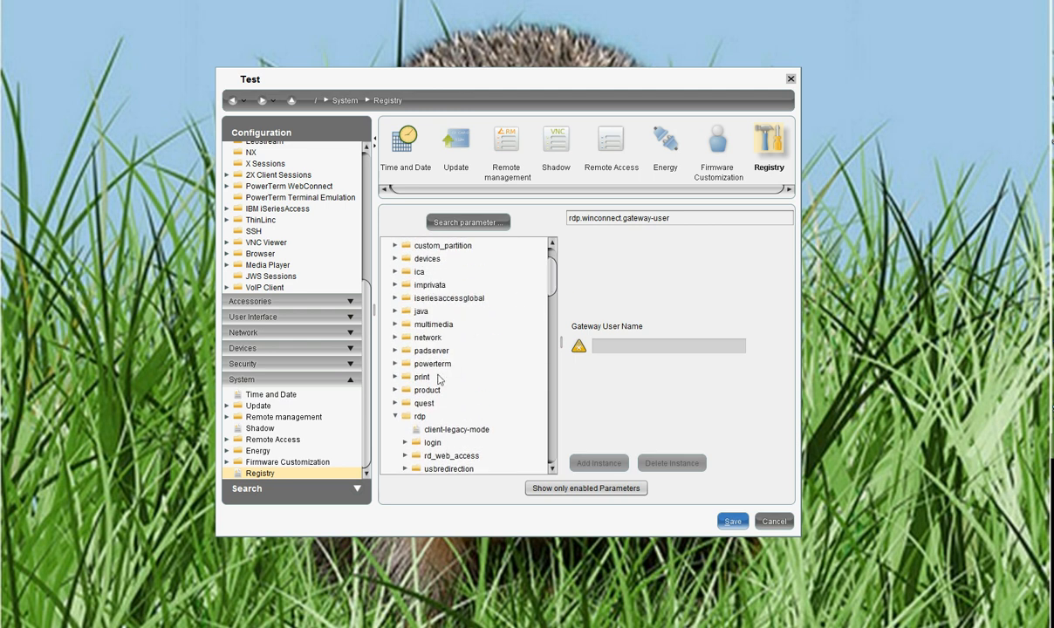
Step: Collapse the rdp branch and scroll through the ica client registry parameters
{"action": "left_click", "coordinate": [395, 415]}
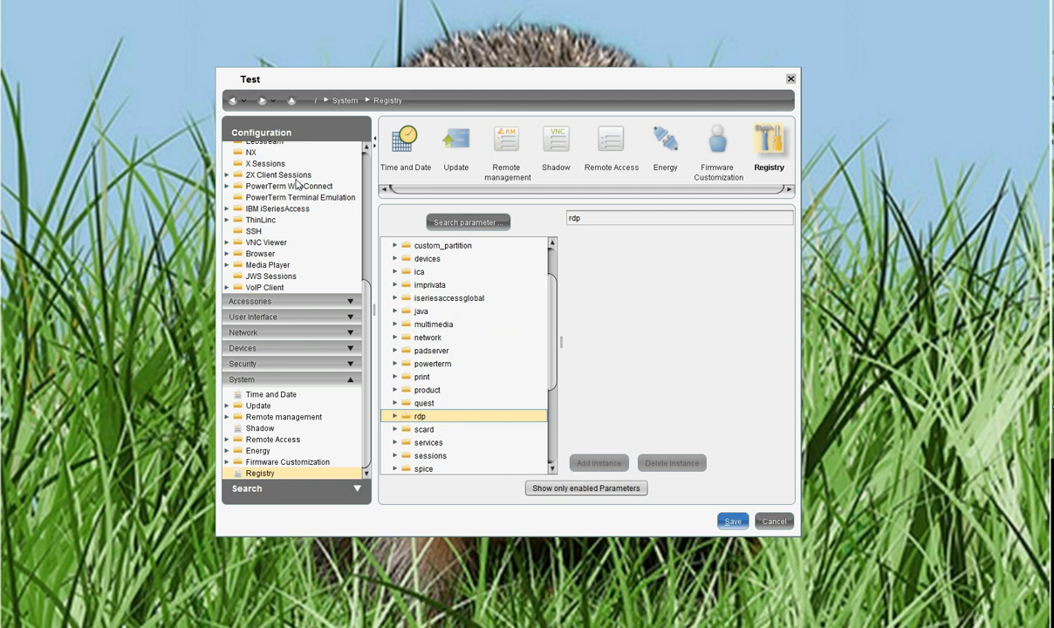
{"action": "mouse_move", "coordinate": [447, 295]}
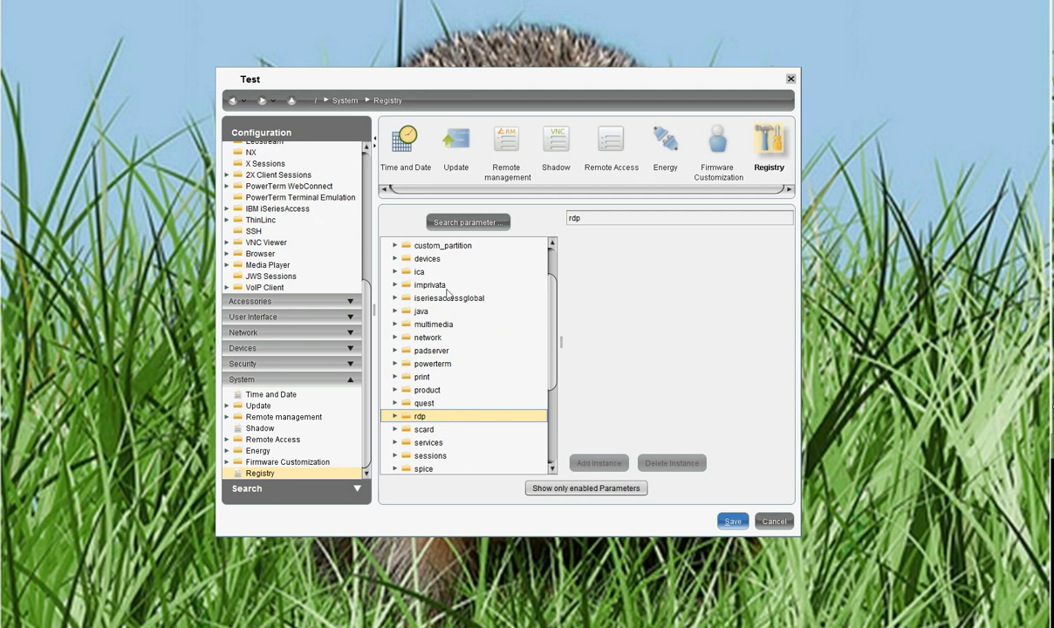
{"action": "mouse_move", "coordinate": [471, 345]}
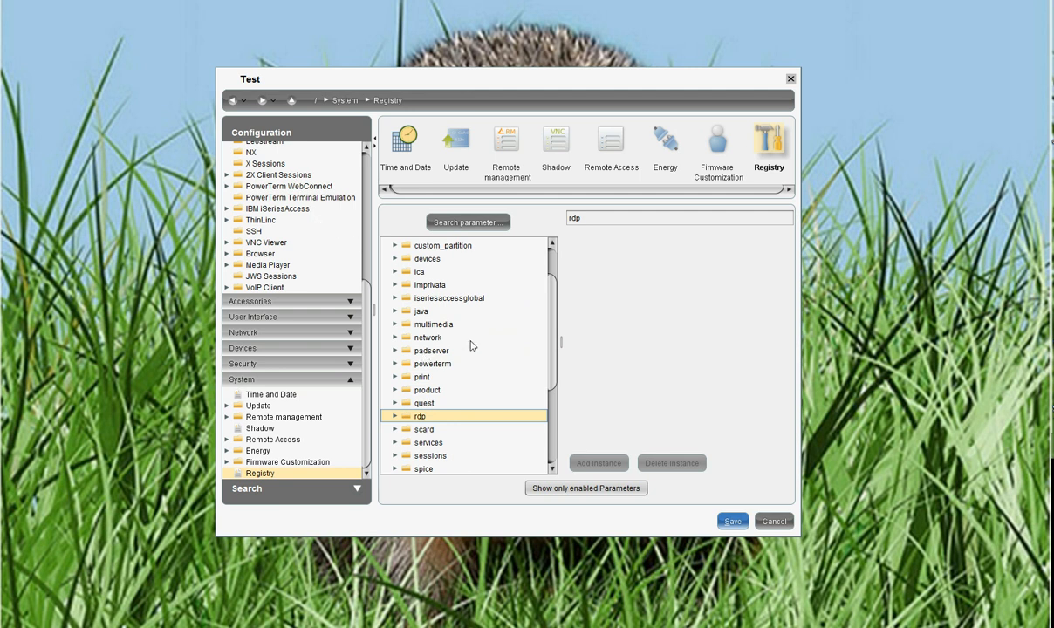
{"action": "mouse_move", "coordinate": [286, 209]}
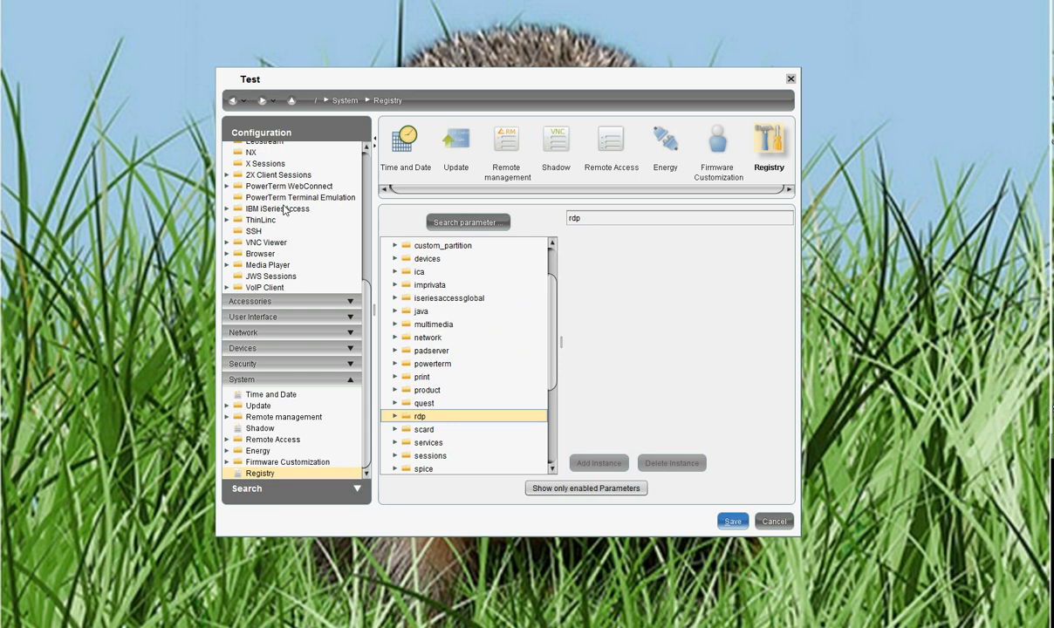
{"action": "mouse_move", "coordinate": [398, 276]}
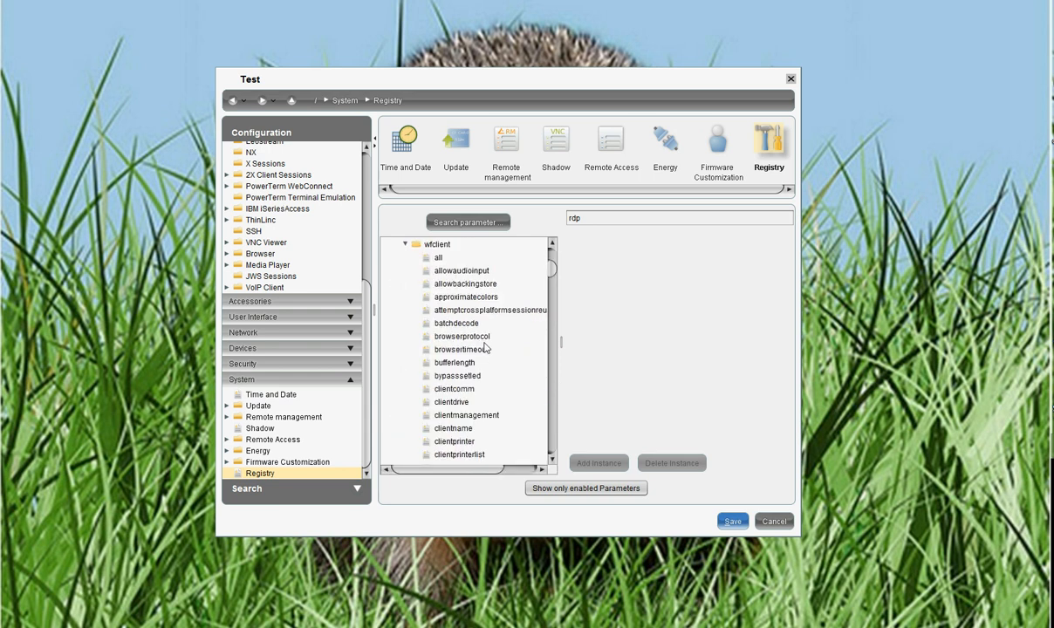
{"action": "scroll", "scroll_direction": "down", "scroll_amount": 3}
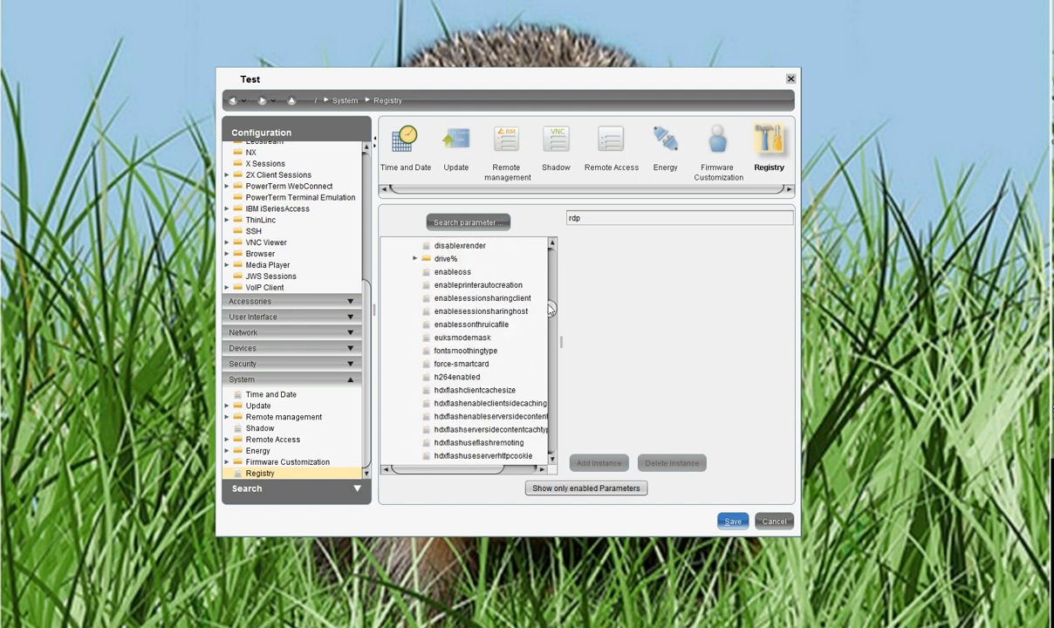
{"action": "scroll", "scroll_direction": "down", "scroll_amount": 3}
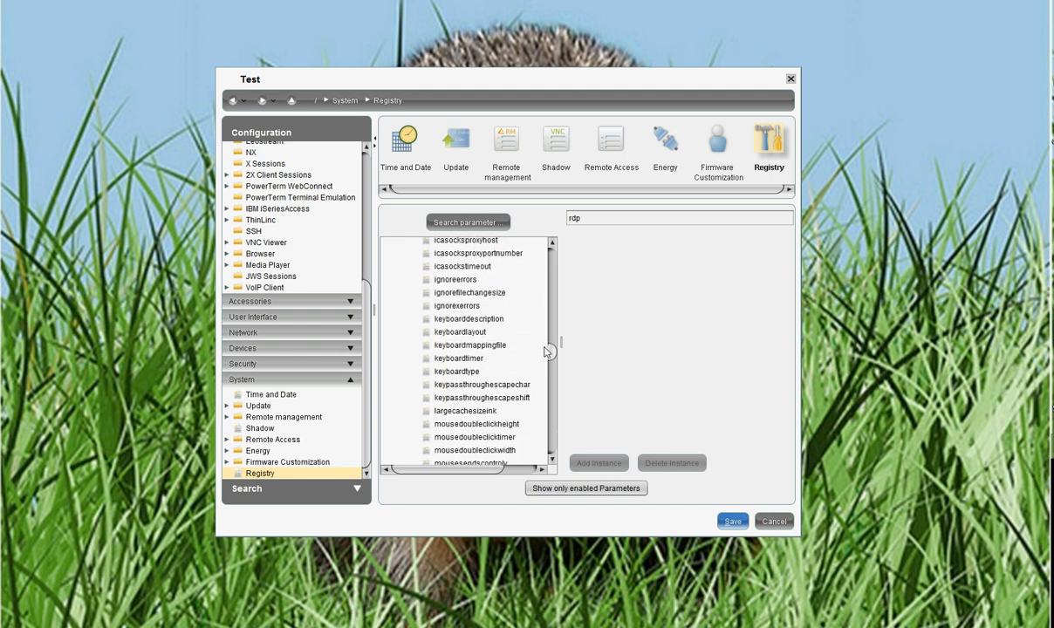
{"action": "scroll", "scroll_direction": "down", "scroll_amount": 3}
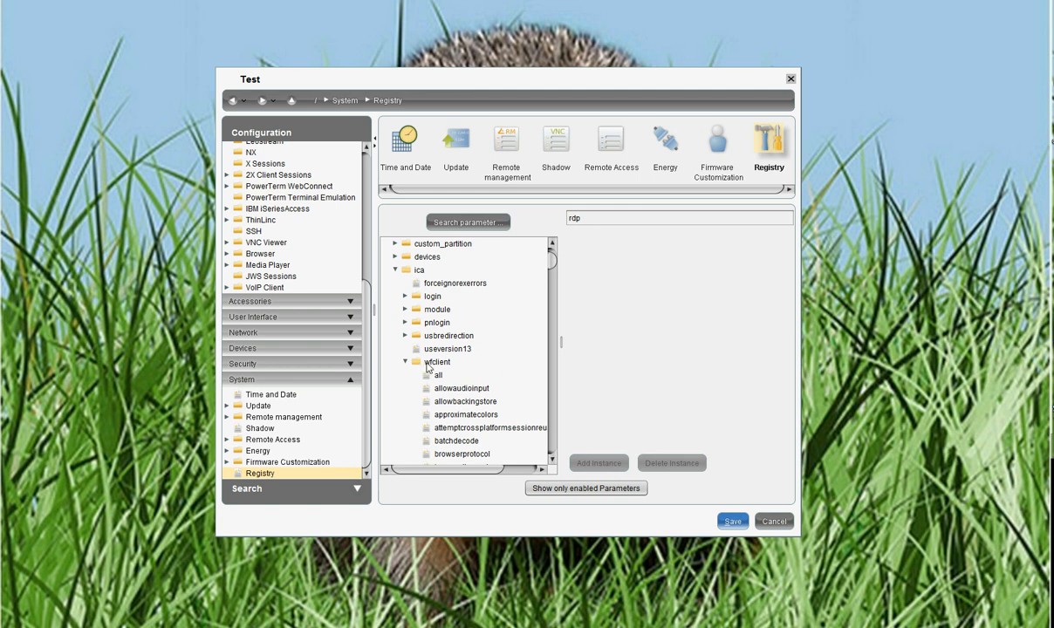
{"action": "mouse_move", "coordinate": [469, 419]}
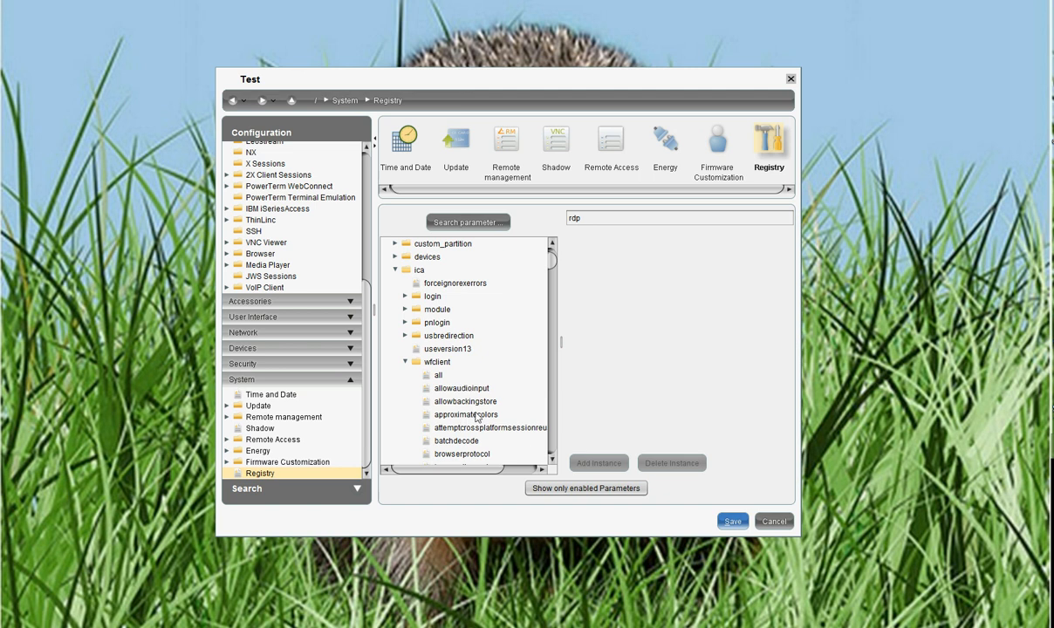
{"action": "mouse_move", "coordinate": [461, 401]}
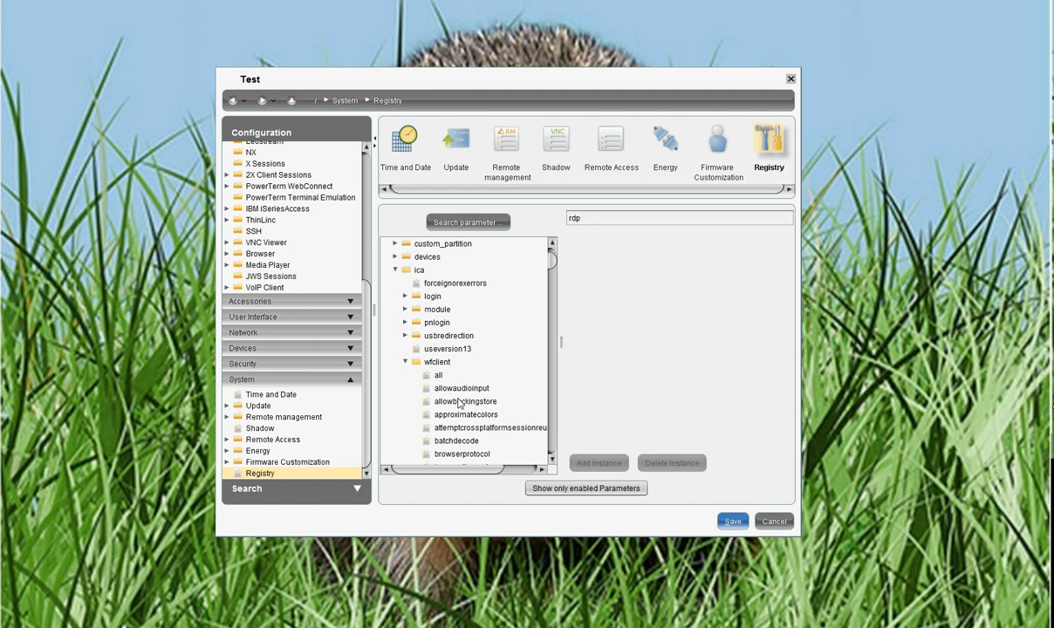
{"action": "mouse_move", "coordinate": [460, 388]}
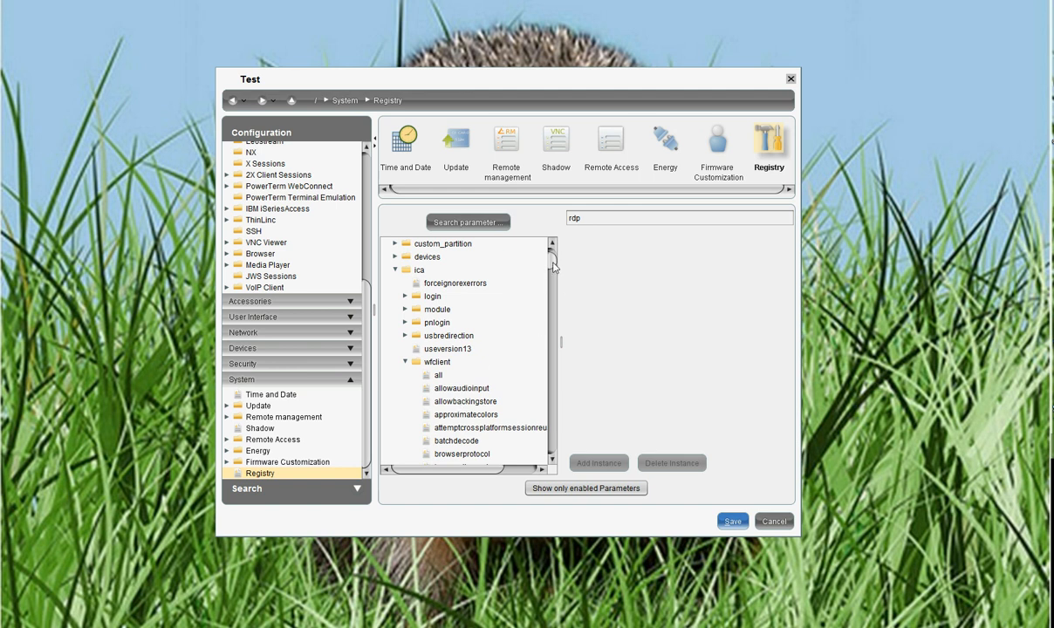
{"action": "scroll", "scroll_direction": "down", "scroll_amount": 3}
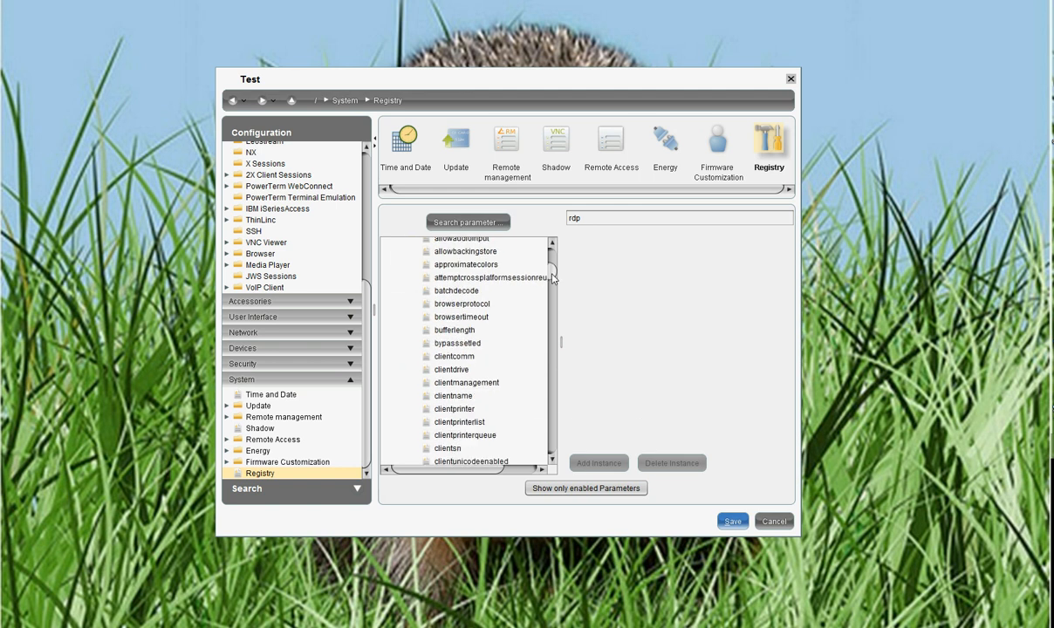
{"action": "scroll", "scroll_direction": "down", "scroll_amount": 3}
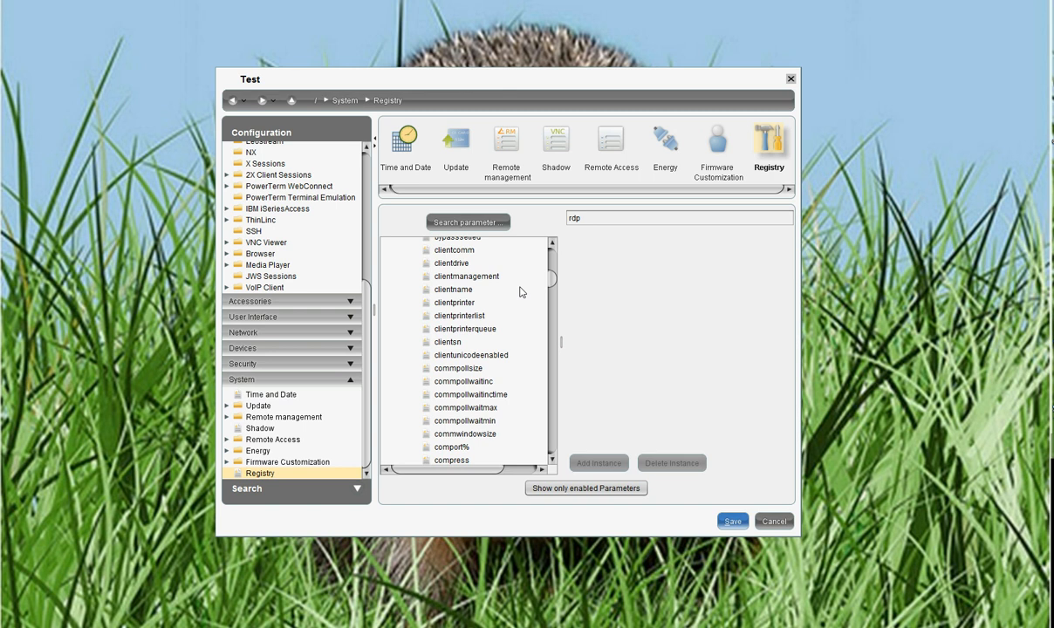
{"action": "mouse_move", "coordinate": [371, 317]}
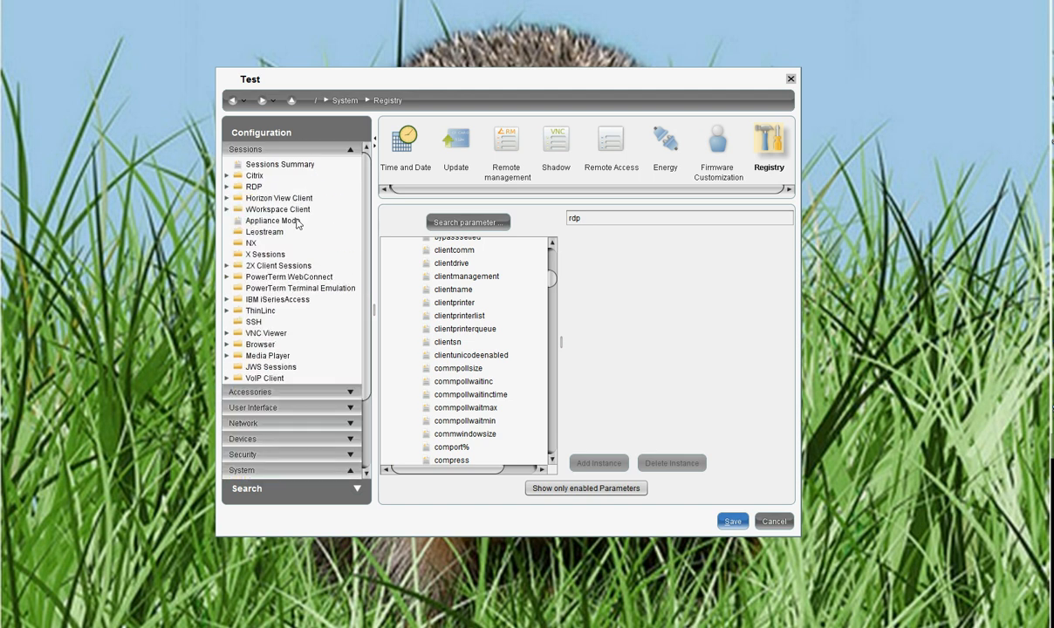
{"action": "mouse_move", "coordinate": [272, 391]}
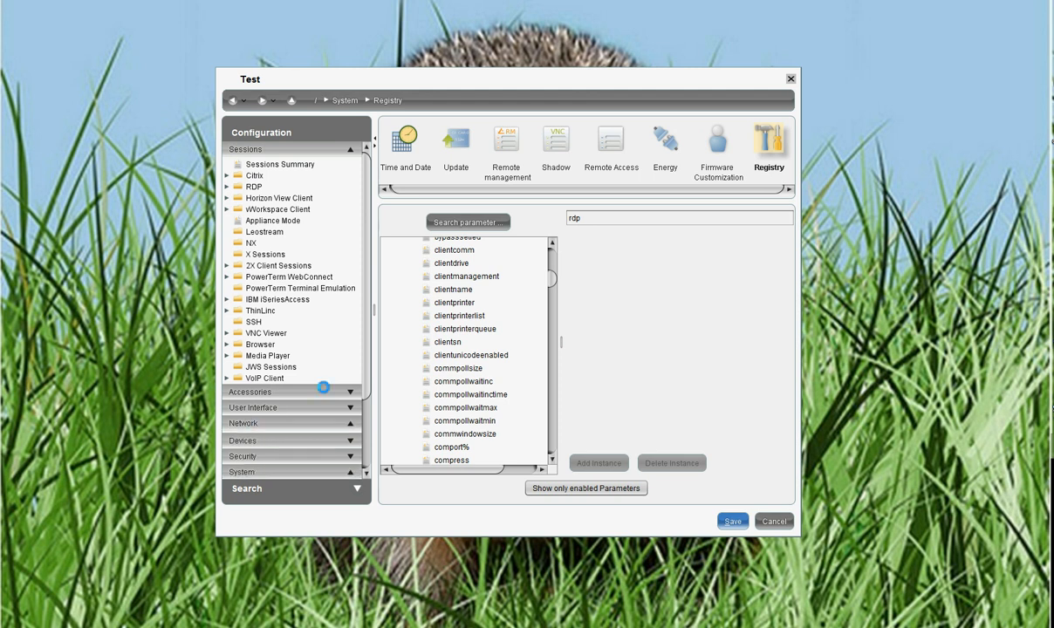
{"action": "left_click", "coordinate": [244, 424]}
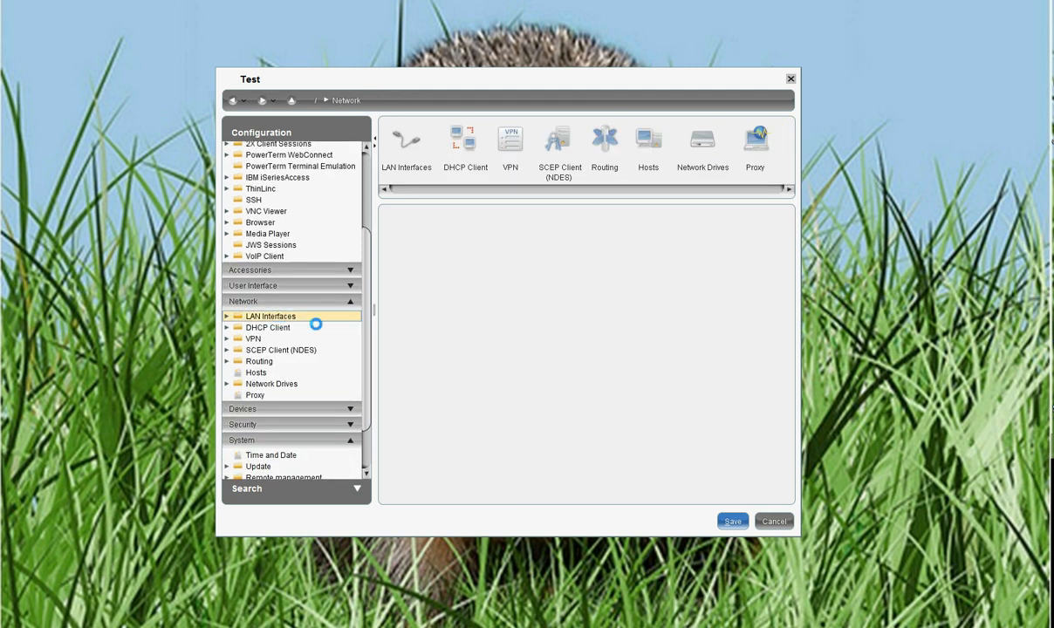
{"action": "left_click", "coordinate": [271, 316]}
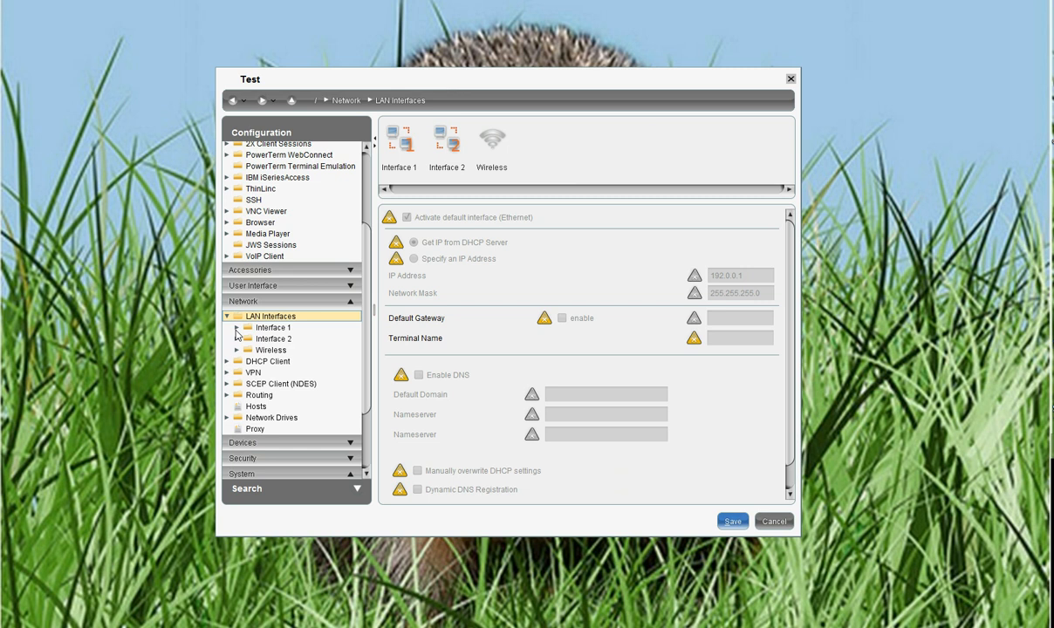
{"action": "left_click", "coordinate": [274, 327]}
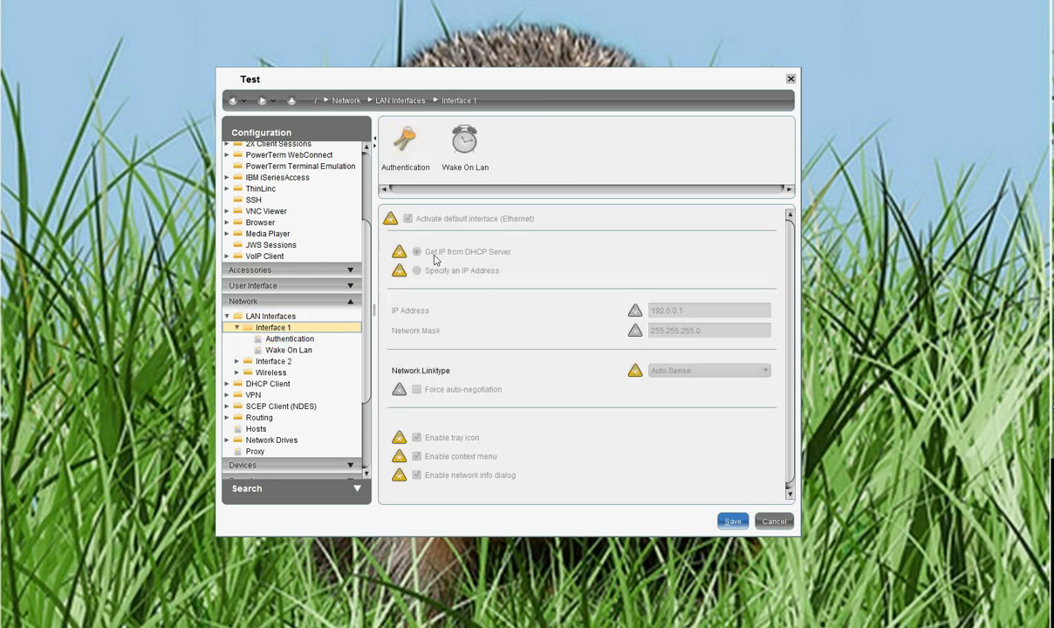
{"action": "mouse_move", "coordinate": [478, 433]}
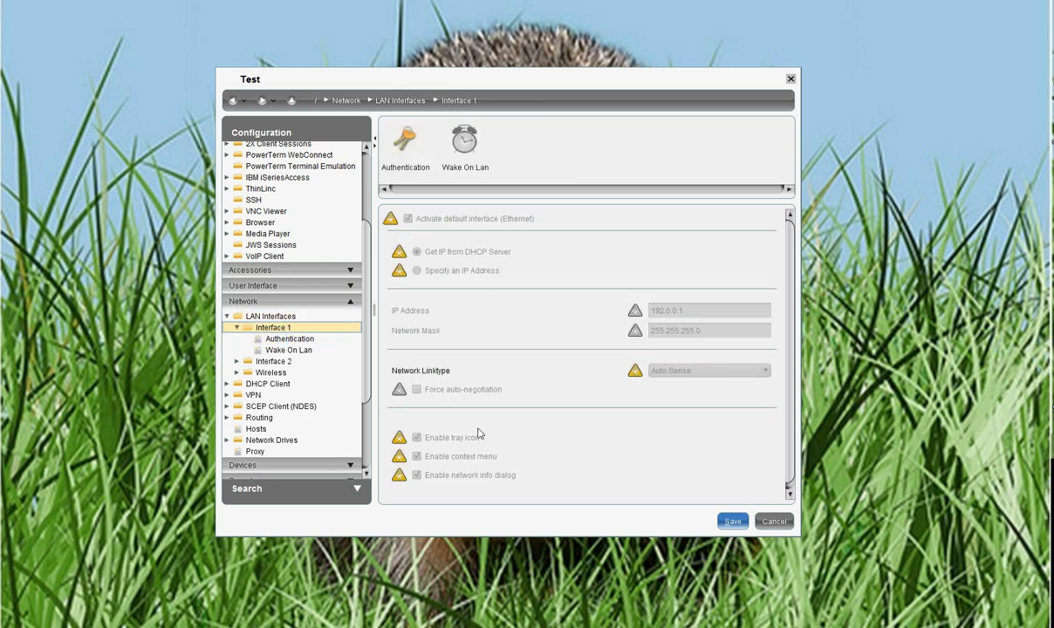
{"action": "scroll", "scroll_direction": "down", "scroll_amount": 3}
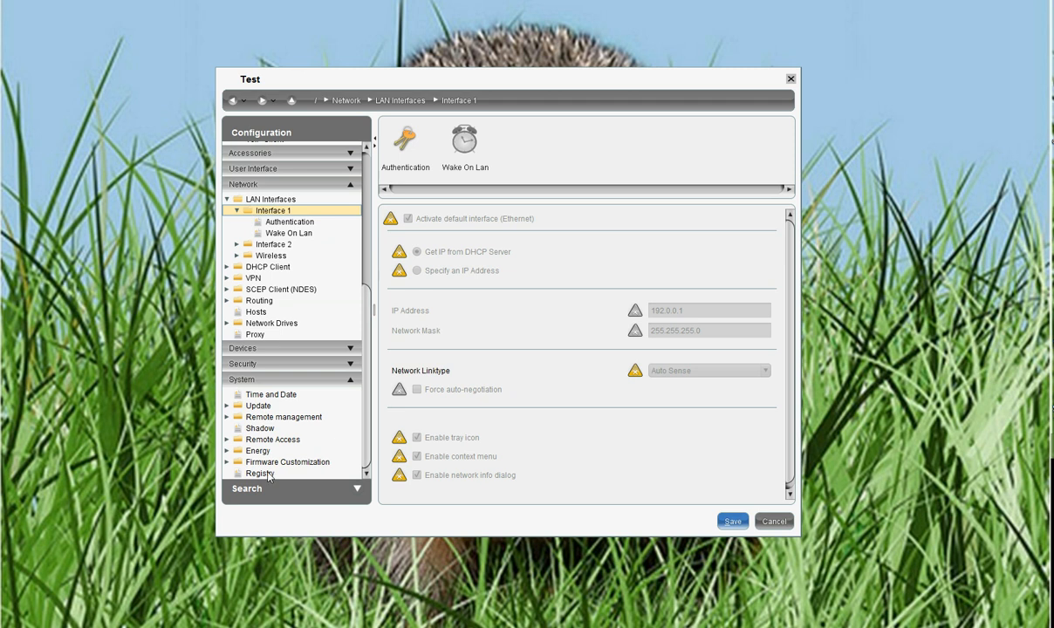
{"action": "left_click", "coordinate": [260, 472]}
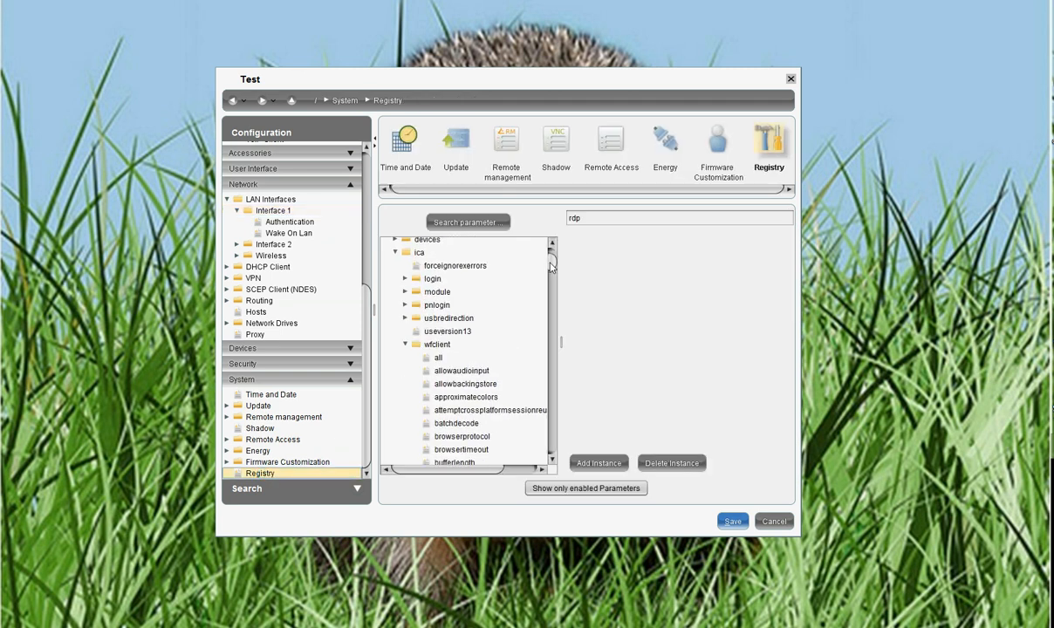
Step: Collapse ica and show the mtu parameter under network.interfaces.ethernet.device0
{"action": "left_click", "coordinate": [419, 398]}
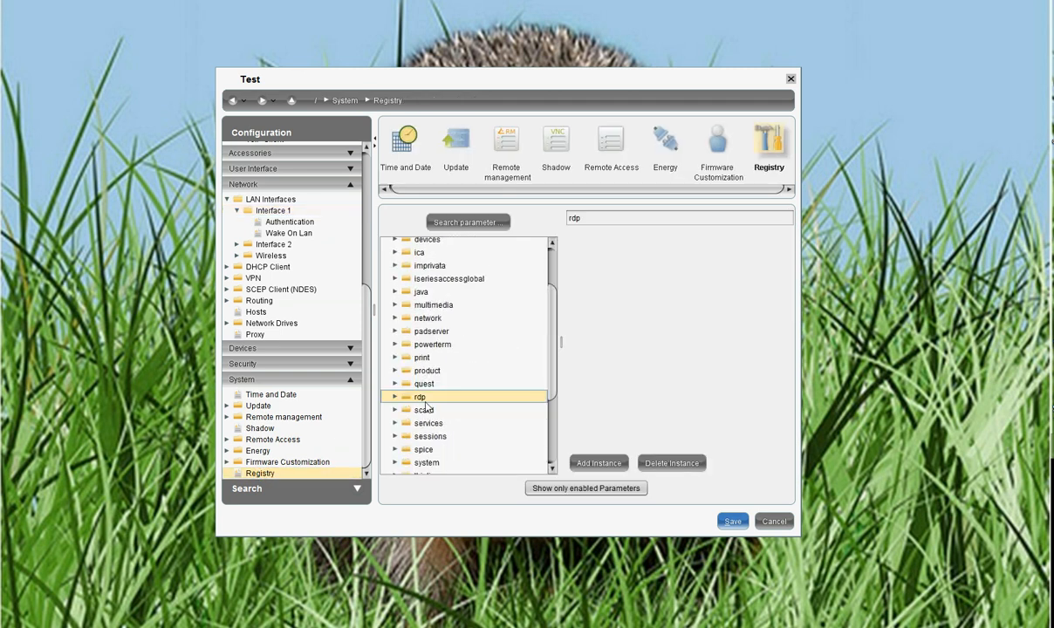
{"action": "scroll", "scroll_direction": "down", "scroll_amount": 3}
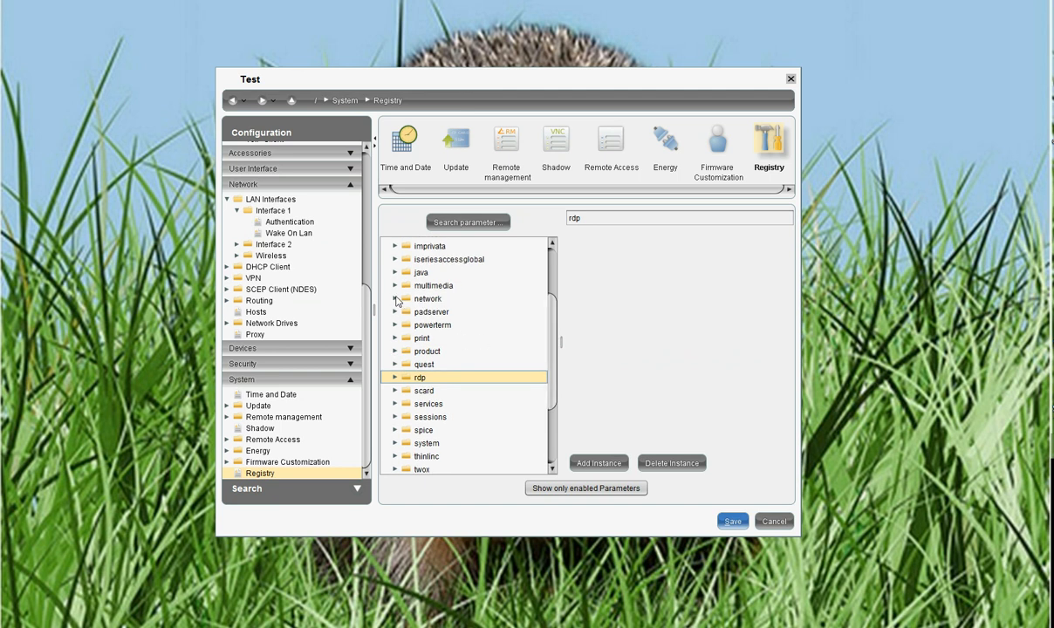
{"action": "left_click", "coordinate": [394, 299]}
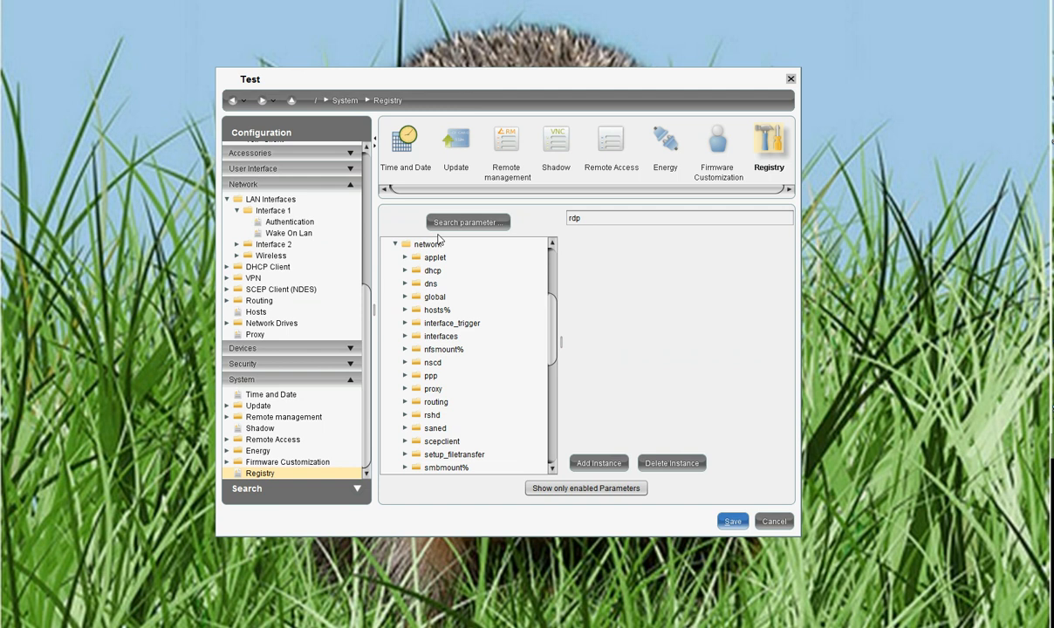
{"action": "left_click", "coordinate": [405, 335]}
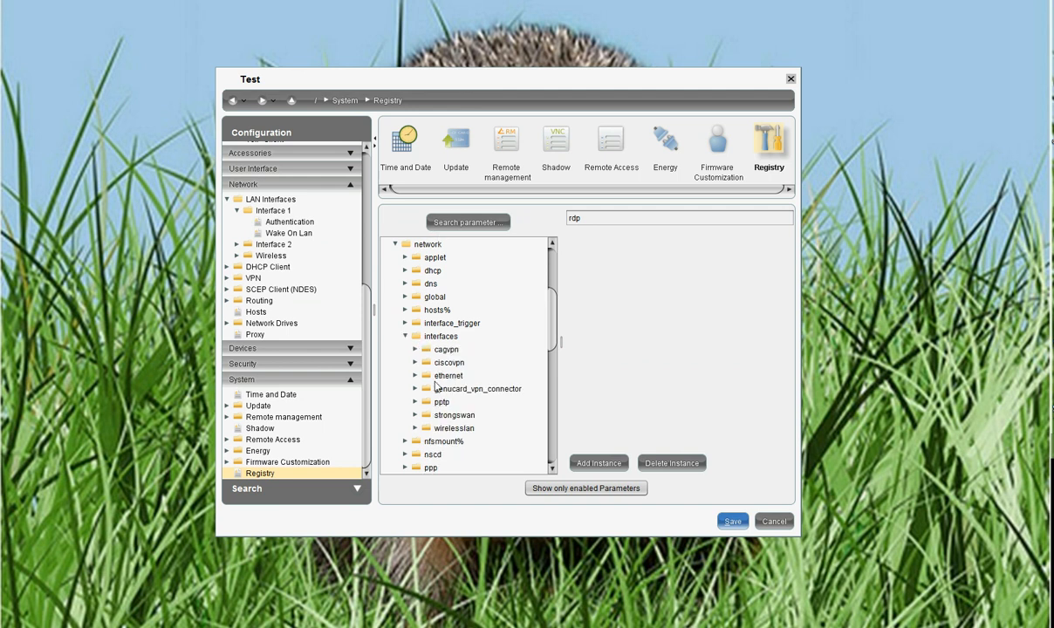
{"action": "left_click", "coordinate": [415, 375]}
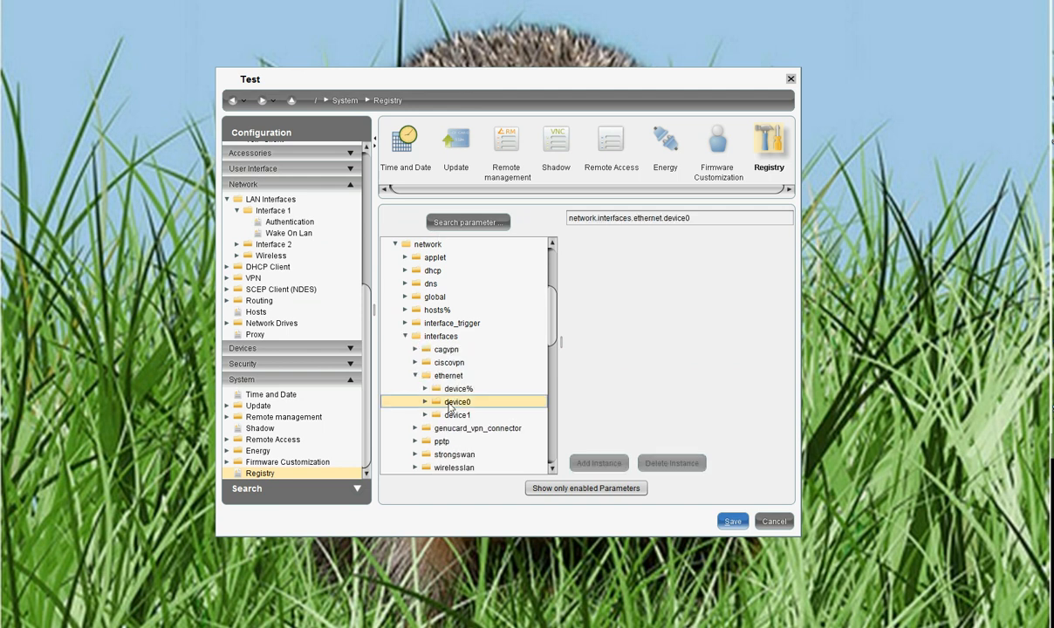
{"action": "left_click", "coordinate": [426, 401]}
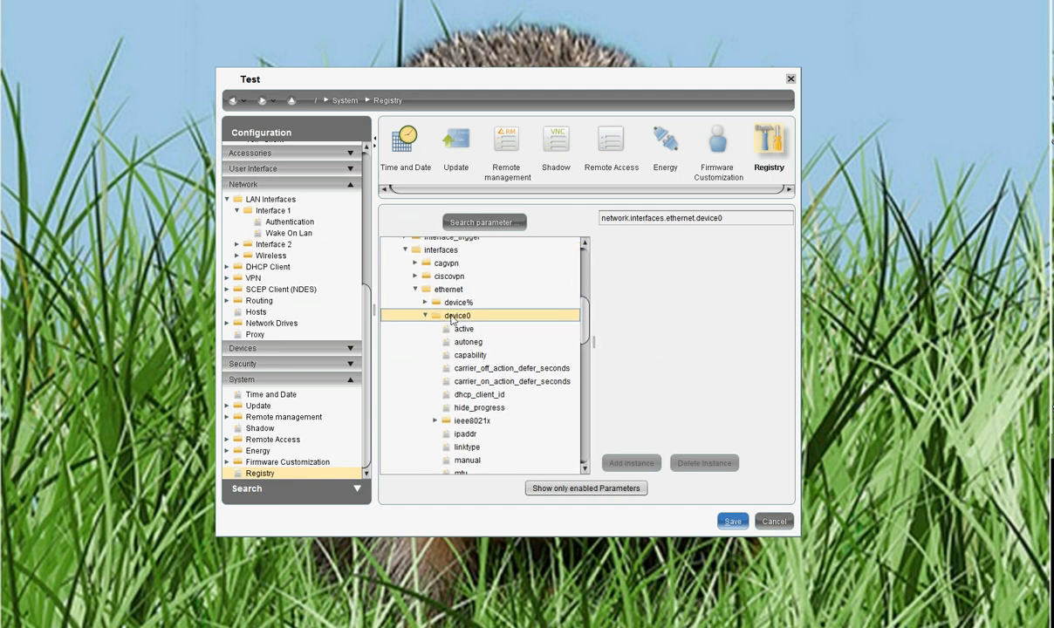
{"action": "left_click", "coordinate": [460, 471]}
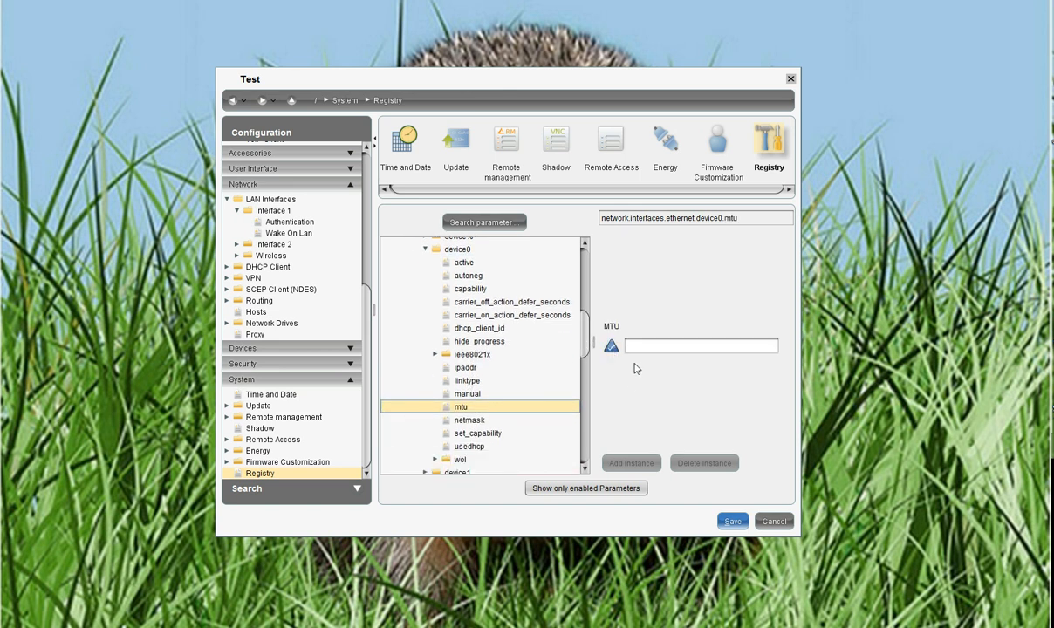
Step: Enter 1490 as the MTU value for ethernet device0
{"action": "type", "text": "149"}
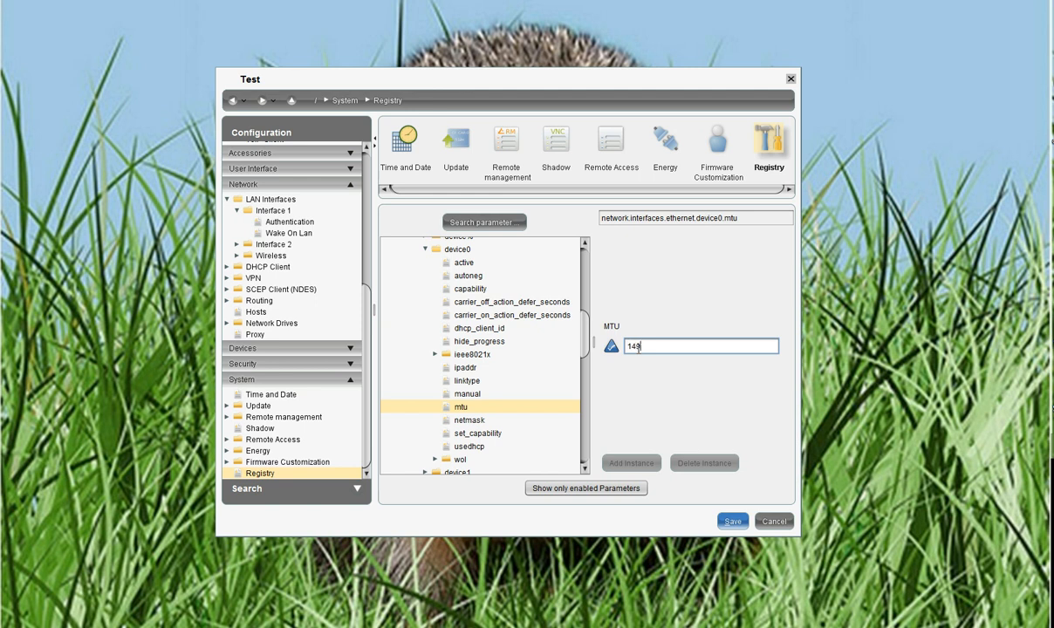
{"action": "type", "text": "0"}
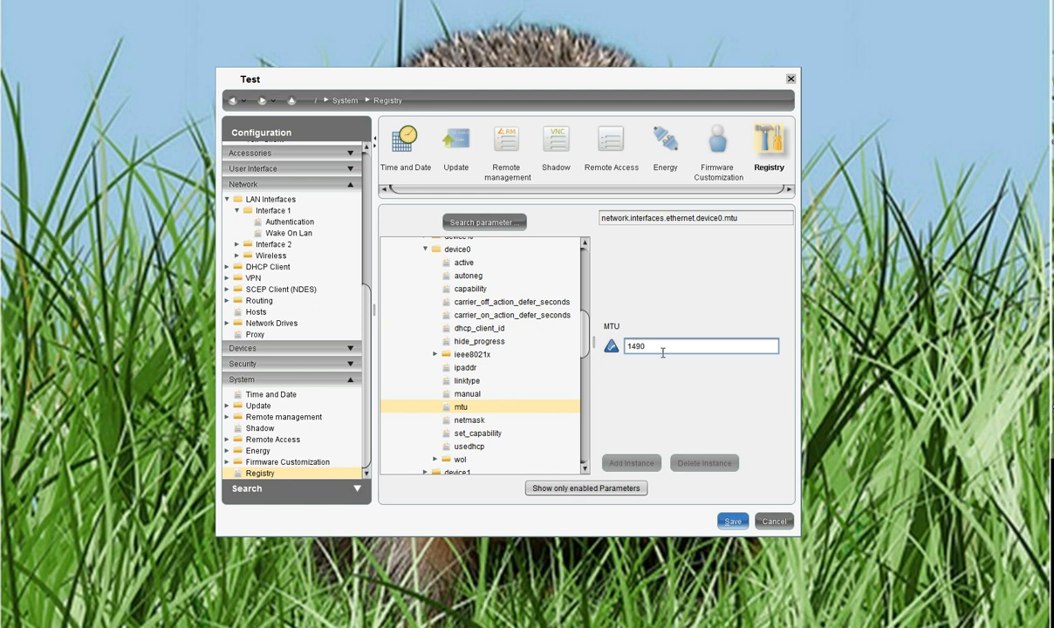
{"action": "mouse_move", "coordinate": [666, 348]}
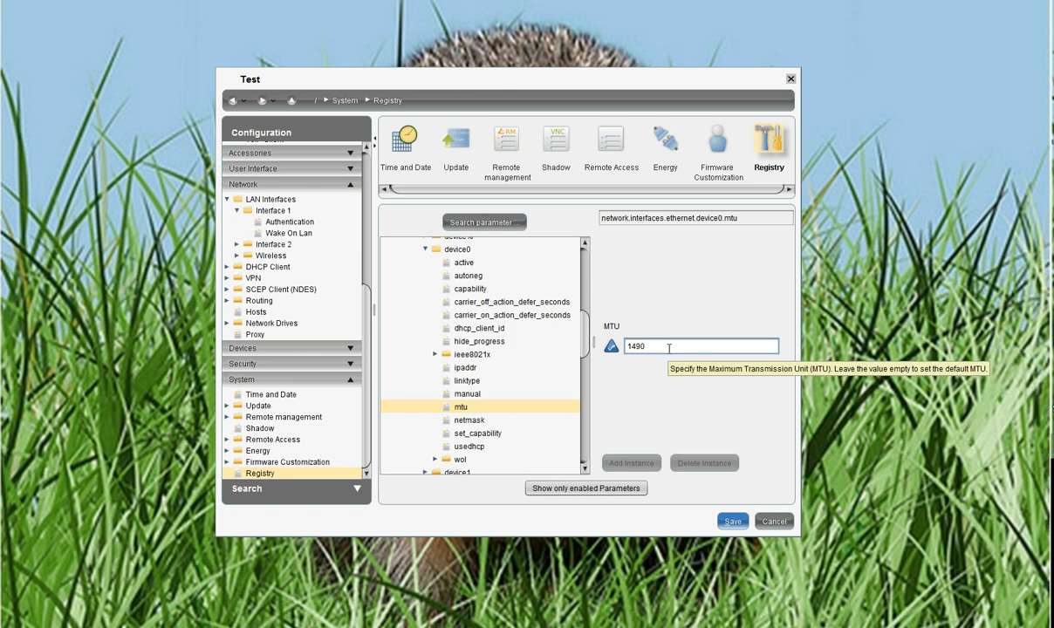
{"action": "mouse_move", "coordinate": [701, 346]}
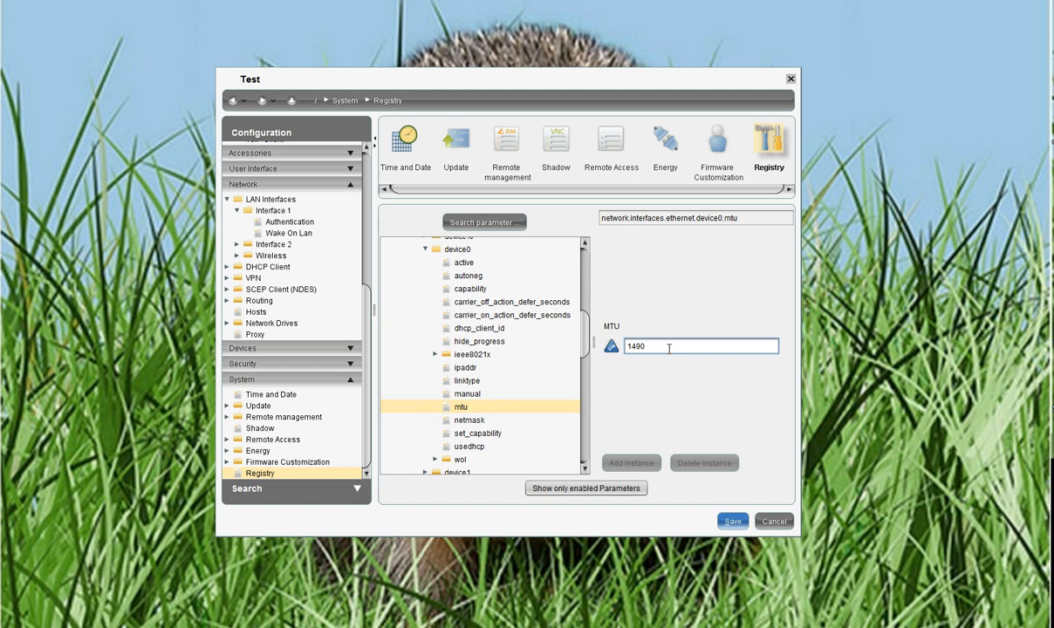
Step: Expand the registry sessions branch and the wincomnect% session template within it
{"action": "scroll", "scroll_direction": "up", "scroll_amount": 3}
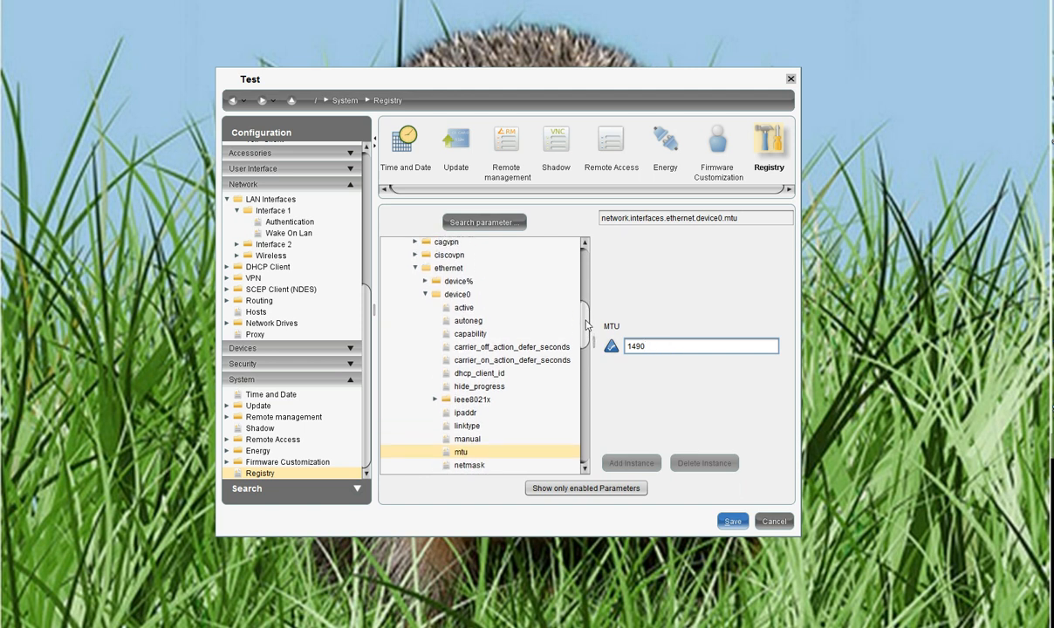
{"action": "scroll", "scroll_direction": "up", "scroll_amount": 3}
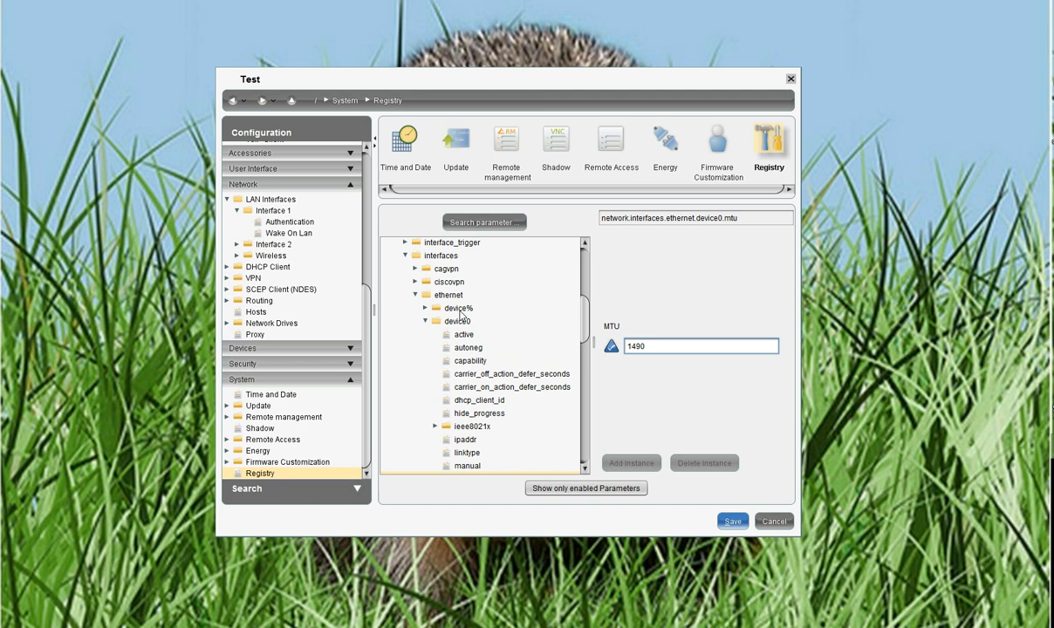
{"action": "mouse_move", "coordinate": [433, 307]}
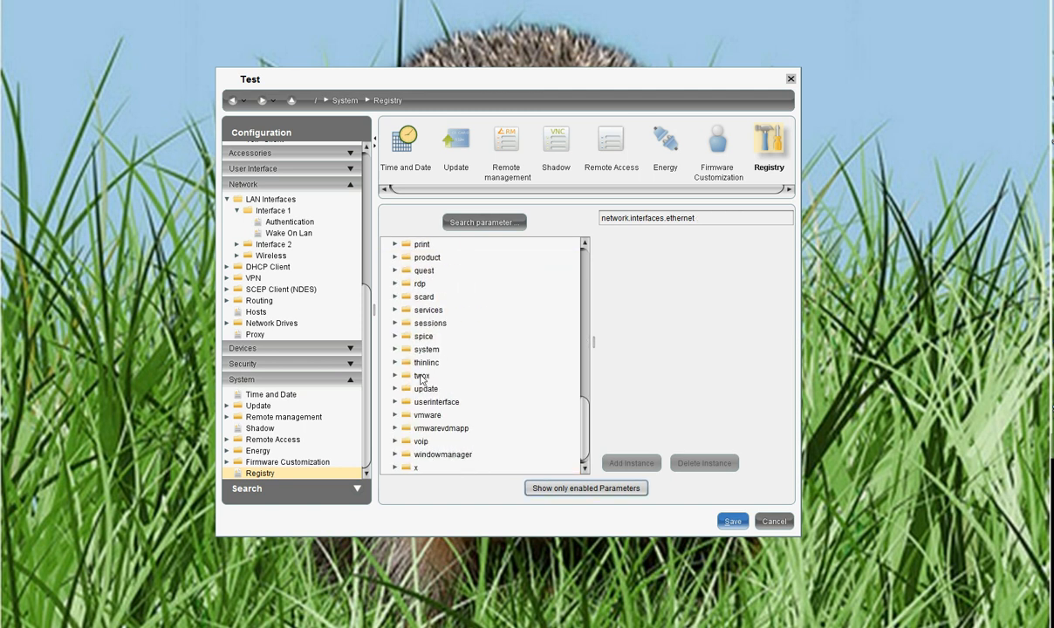
{"action": "left_click", "coordinate": [394, 323]}
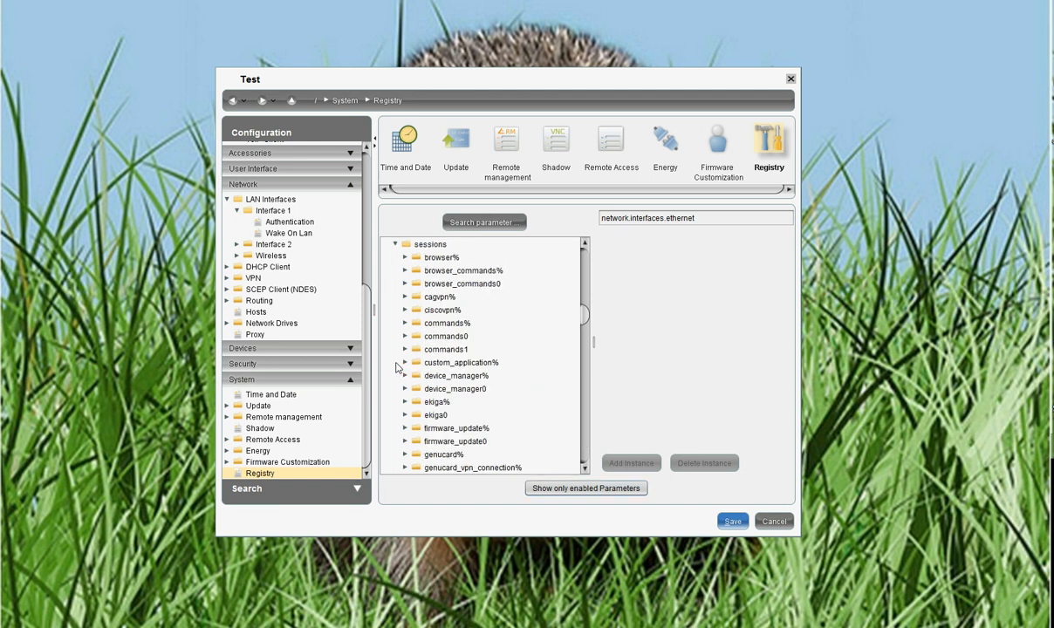
{"action": "scroll", "scroll_direction": "down", "scroll_amount": 3}
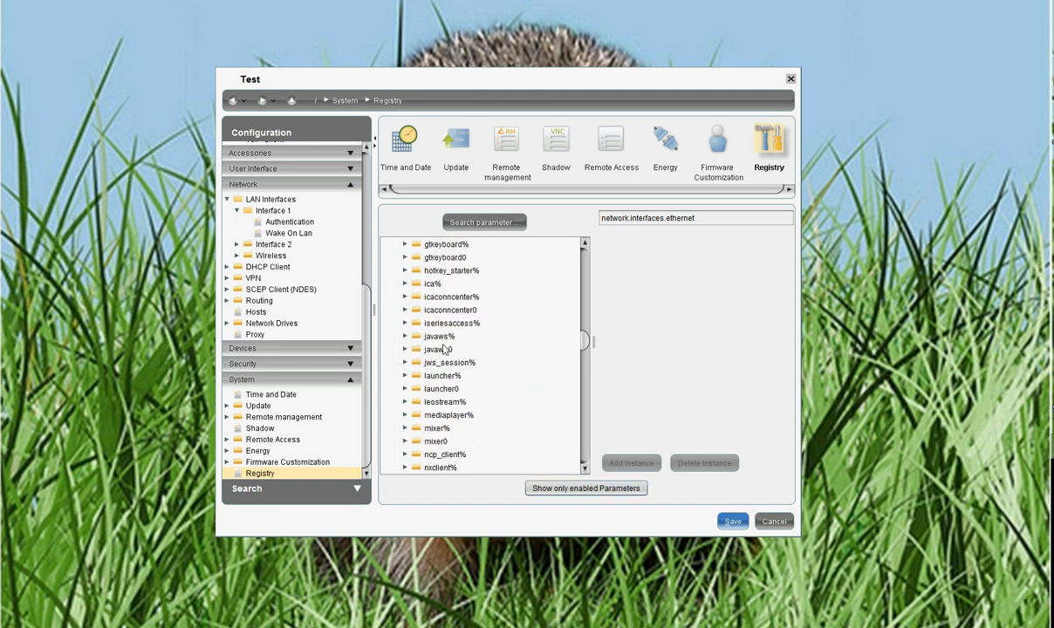
{"action": "scroll", "scroll_direction": "down", "scroll_amount": 3}
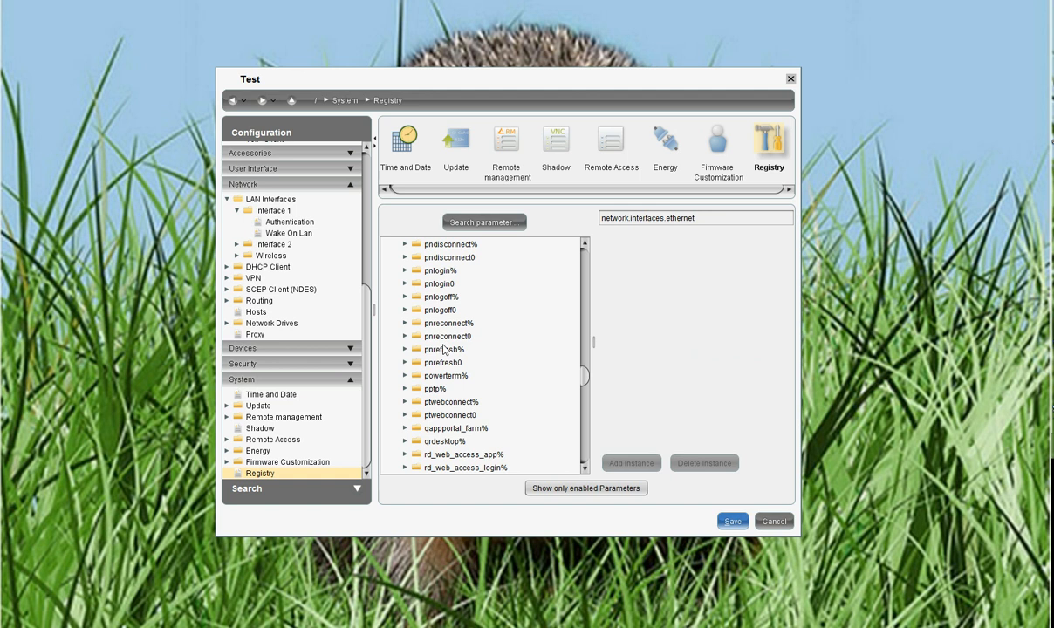
{"action": "scroll", "scroll_direction": "down", "scroll_amount": 3}
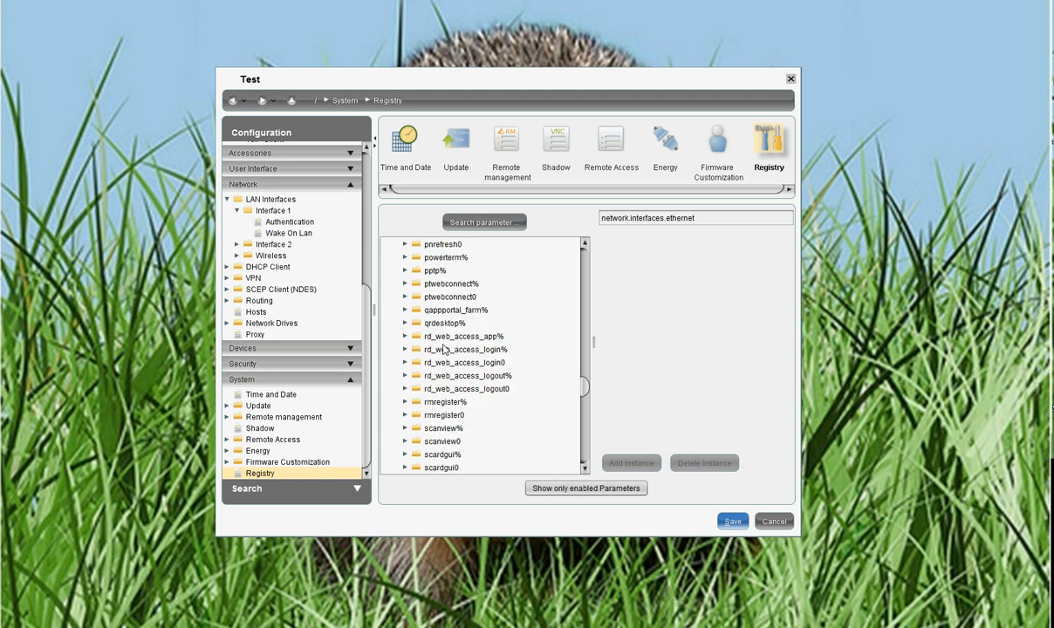
{"action": "scroll", "scroll_direction": "down", "scroll_amount": 3}
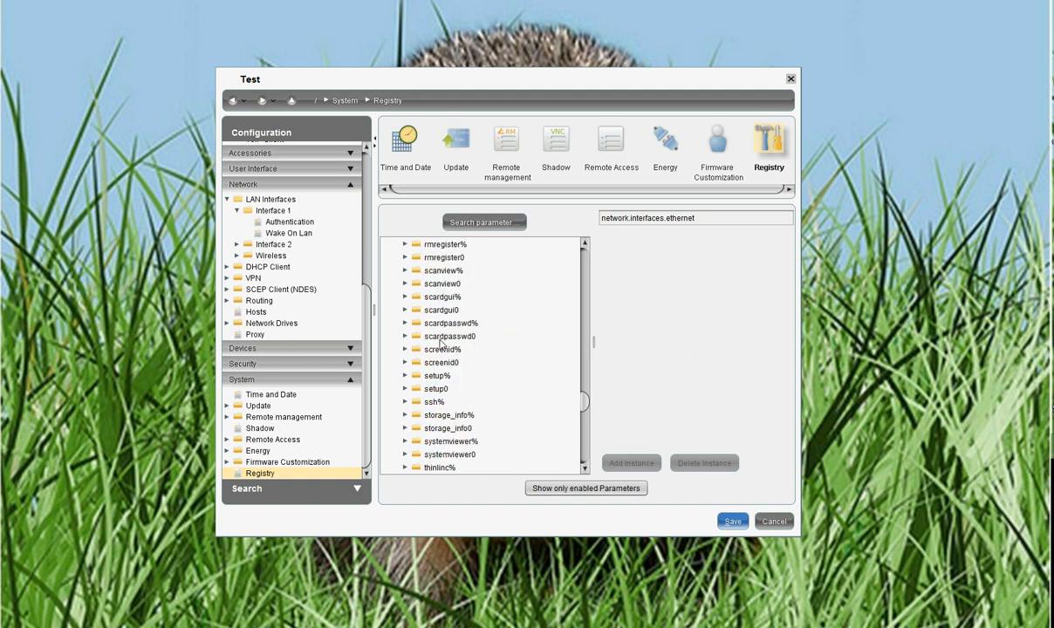
{"action": "scroll", "scroll_direction": "down", "scroll_amount": 3}
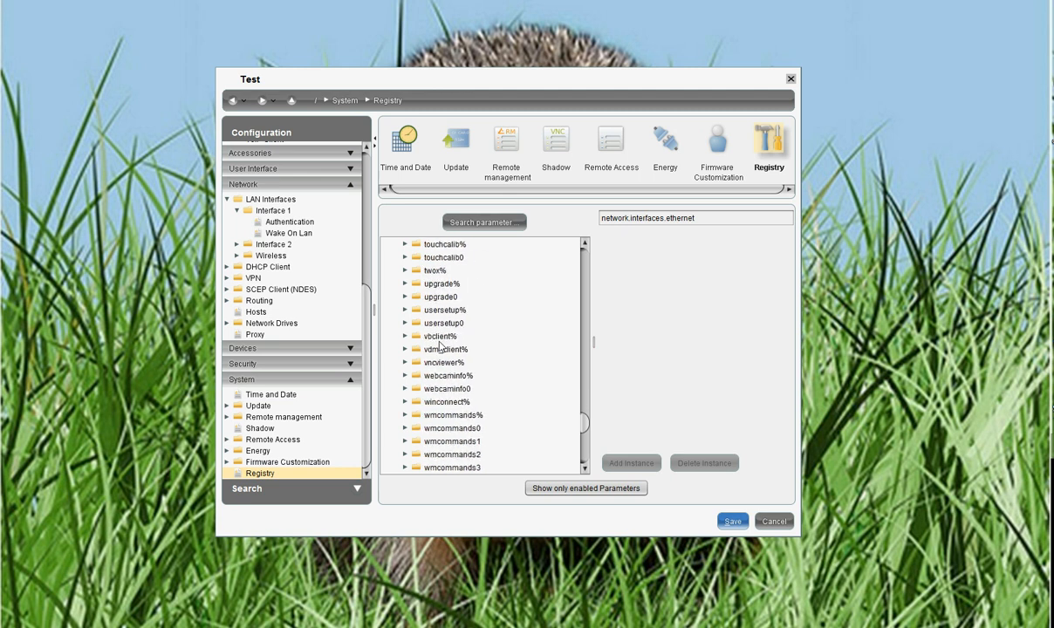
{"action": "scroll", "scroll_direction": "down", "scroll_amount": 3}
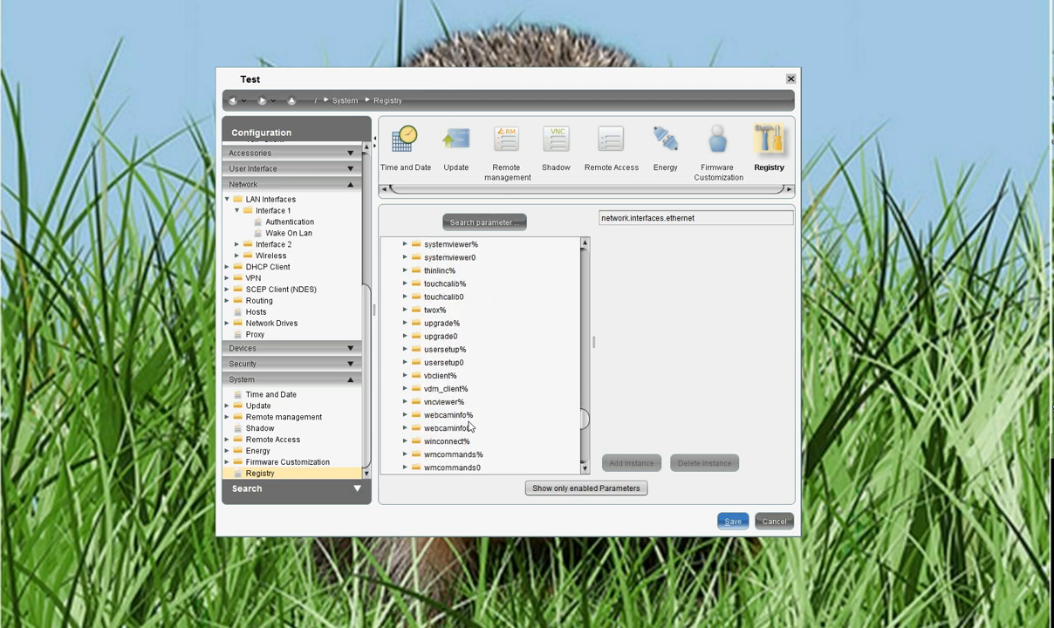
{"action": "left_click", "coordinate": [405, 439]}
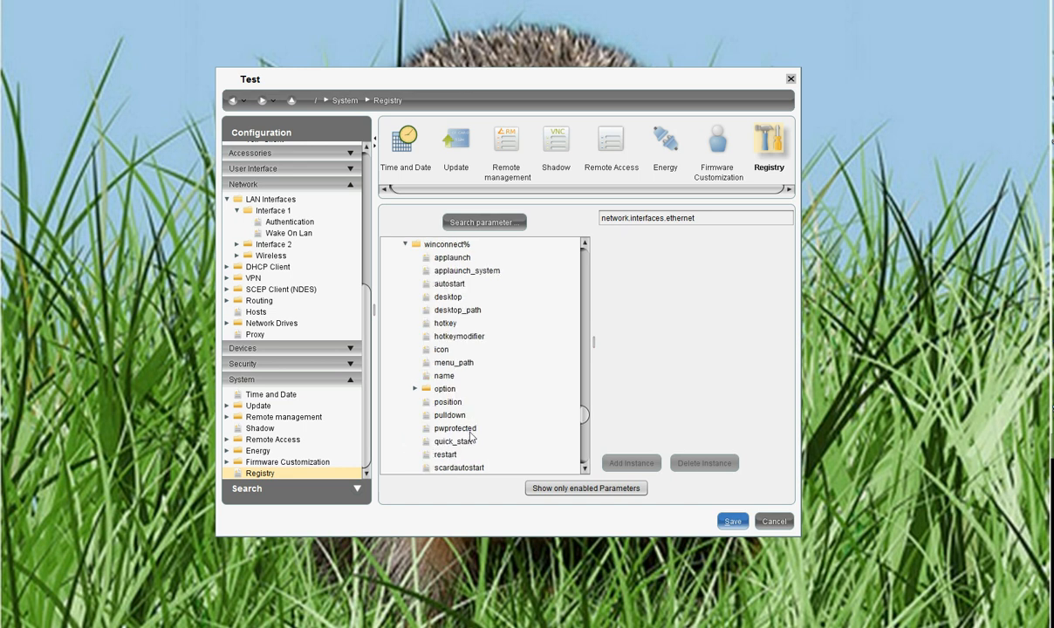
{"action": "scroll", "scroll_direction": "up", "scroll_amount": 3}
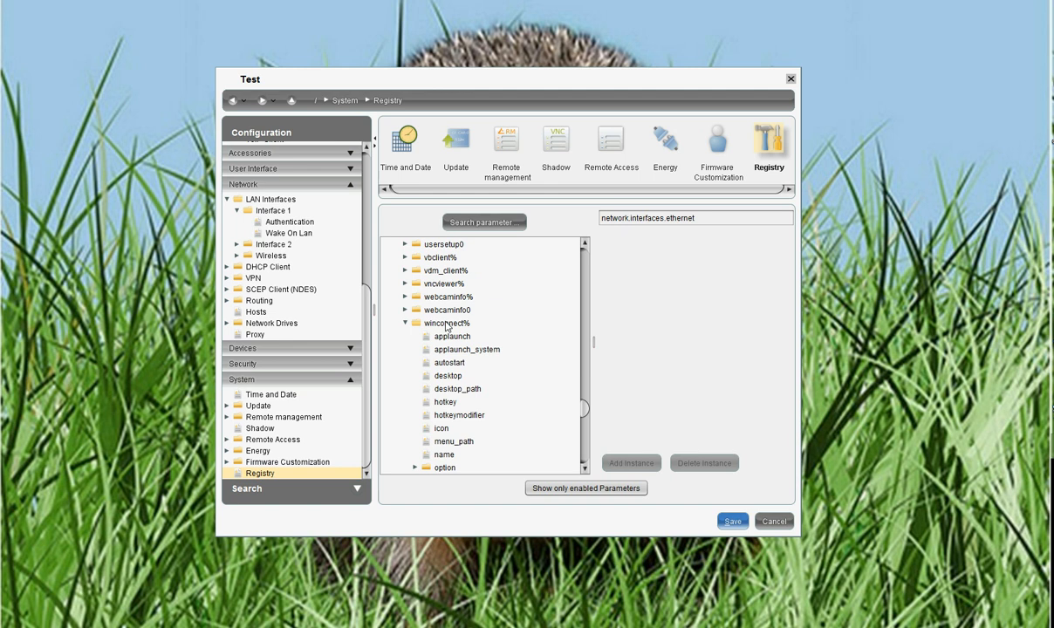
{"action": "mouse_move", "coordinate": [434, 328]}
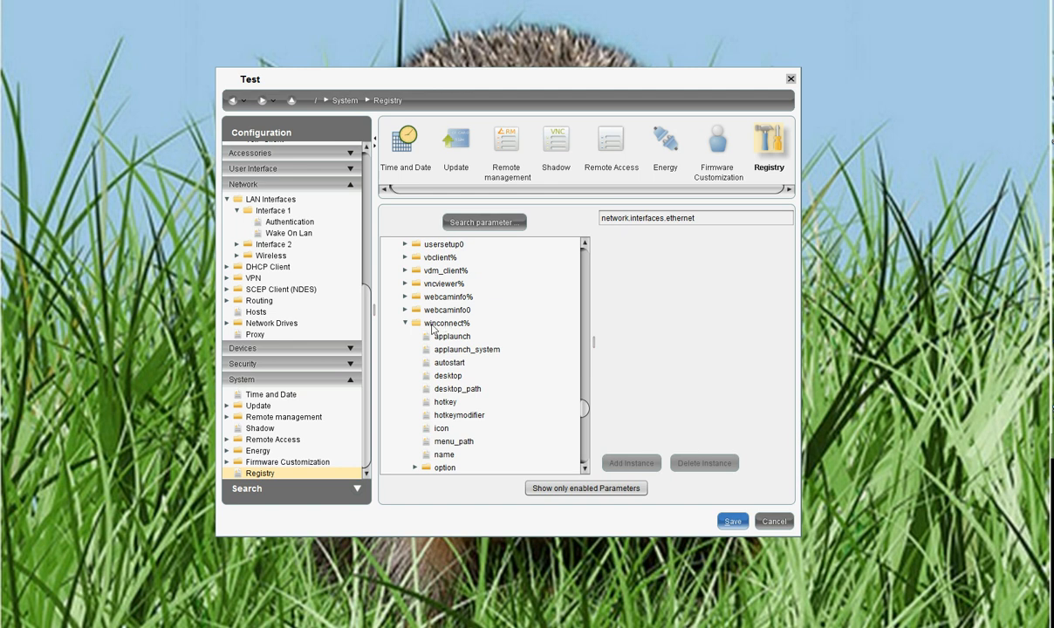
Step: Add a wincomnect1 instance and show its Session Name 'RDP Session 1'
{"action": "left_click", "coordinate": [447, 323]}
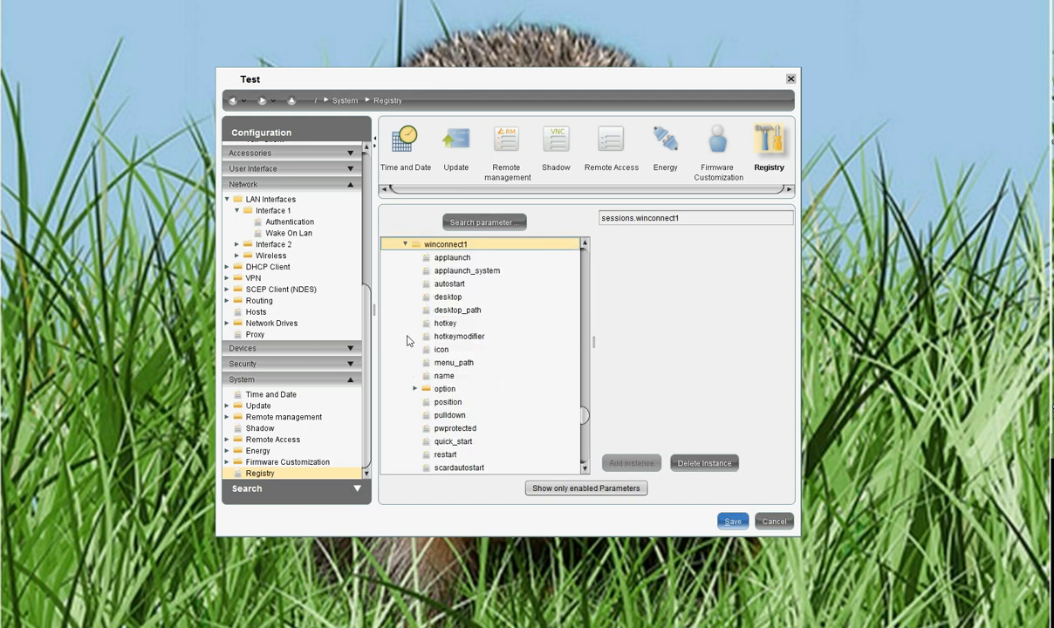
{"action": "mouse_move", "coordinate": [453, 382]}
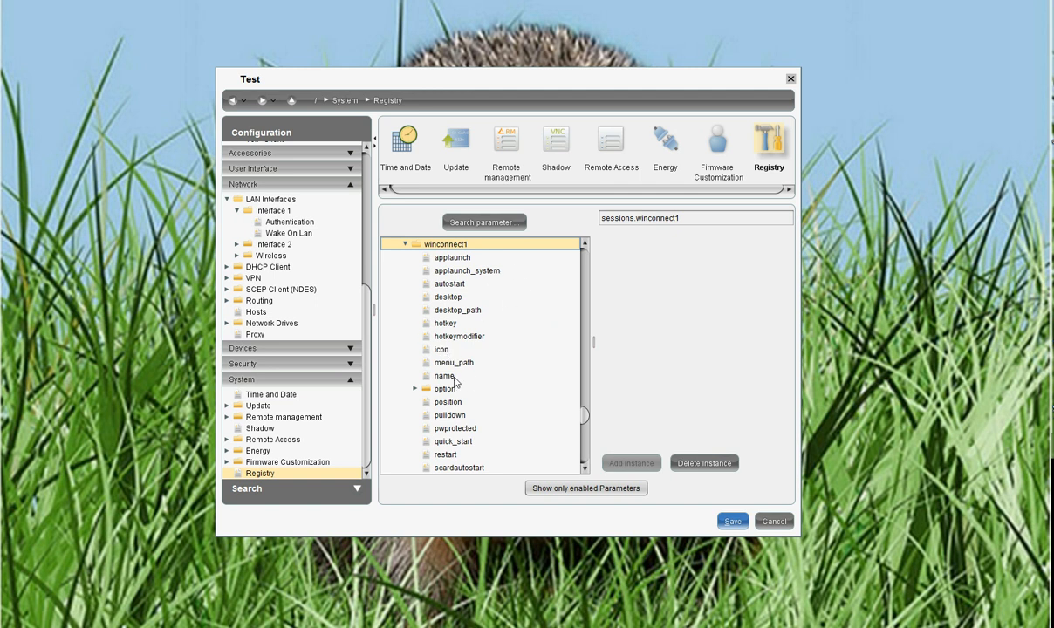
{"action": "left_click", "coordinate": [443, 375]}
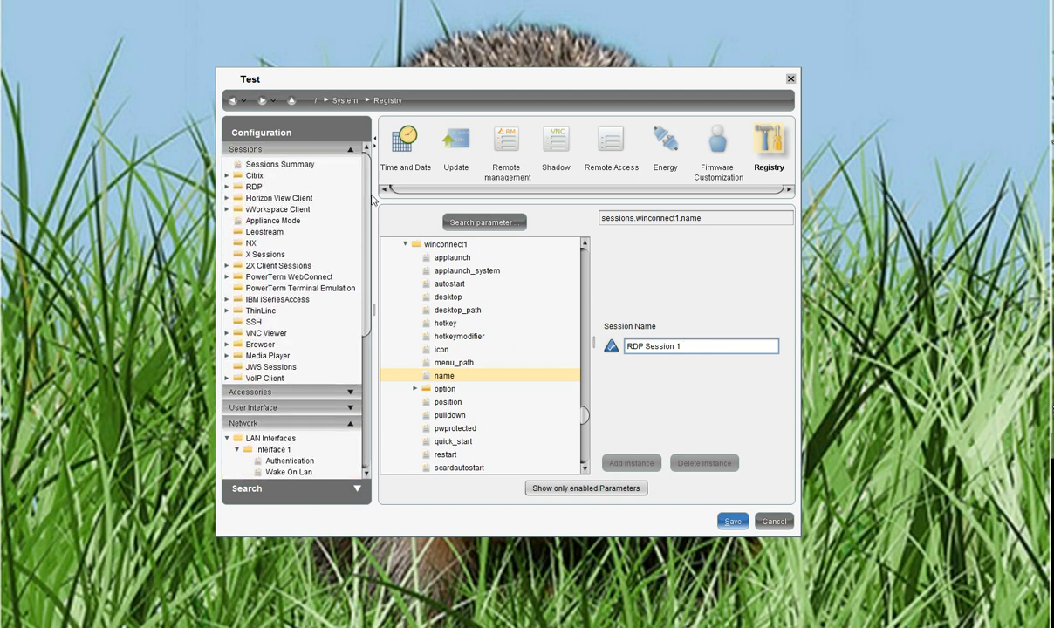
Step: View the RDP Sessions page, then save the Test profile and close the editor
{"action": "left_click", "coordinate": [226, 187]}
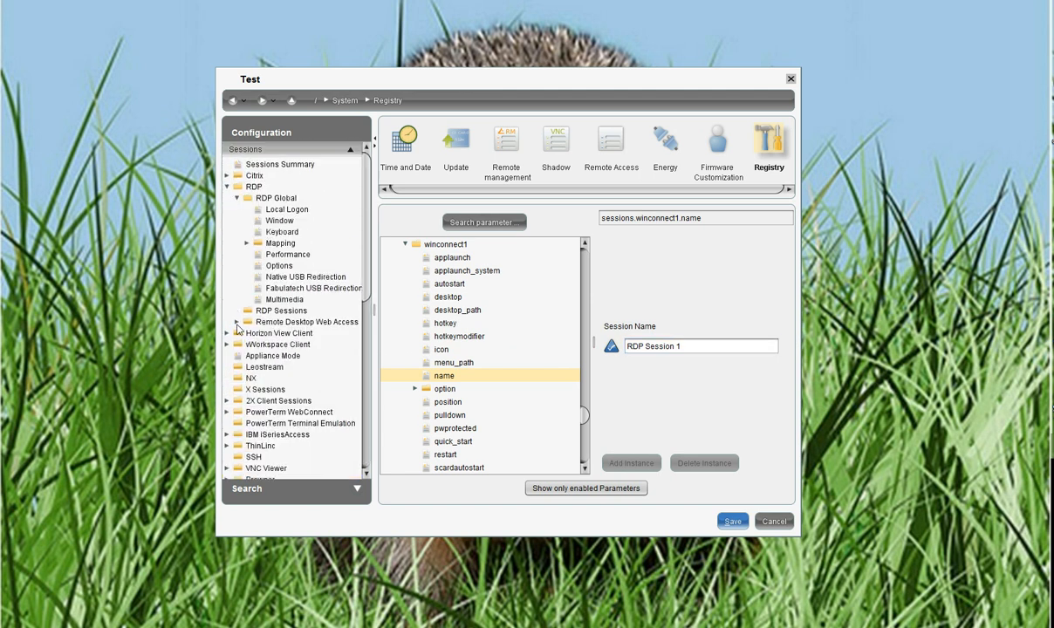
{"action": "left_click", "coordinate": [279, 311]}
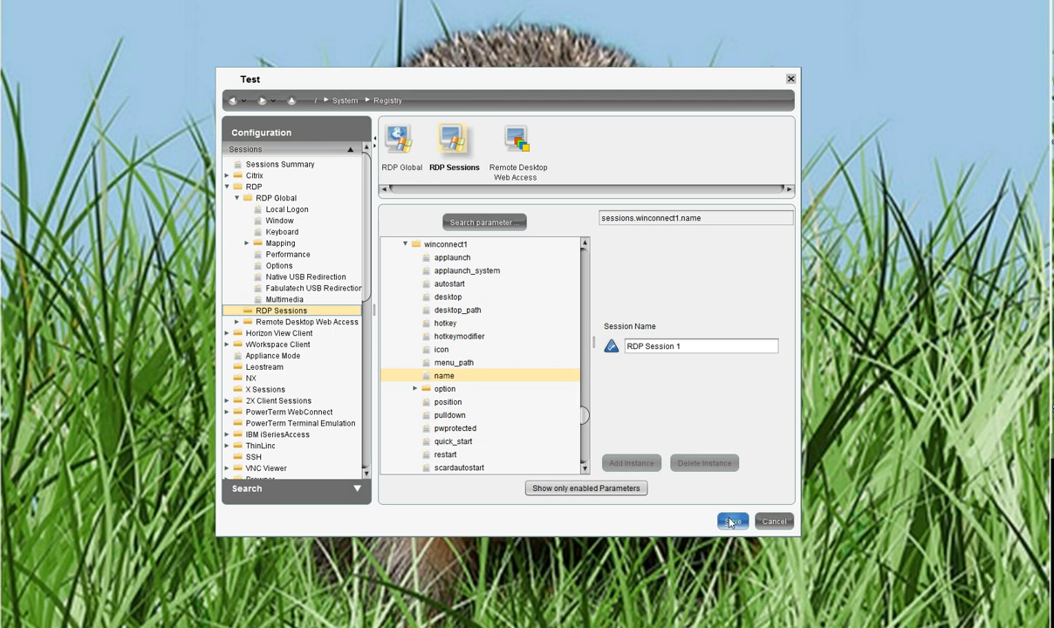
{"action": "left_click", "coordinate": [731, 520]}
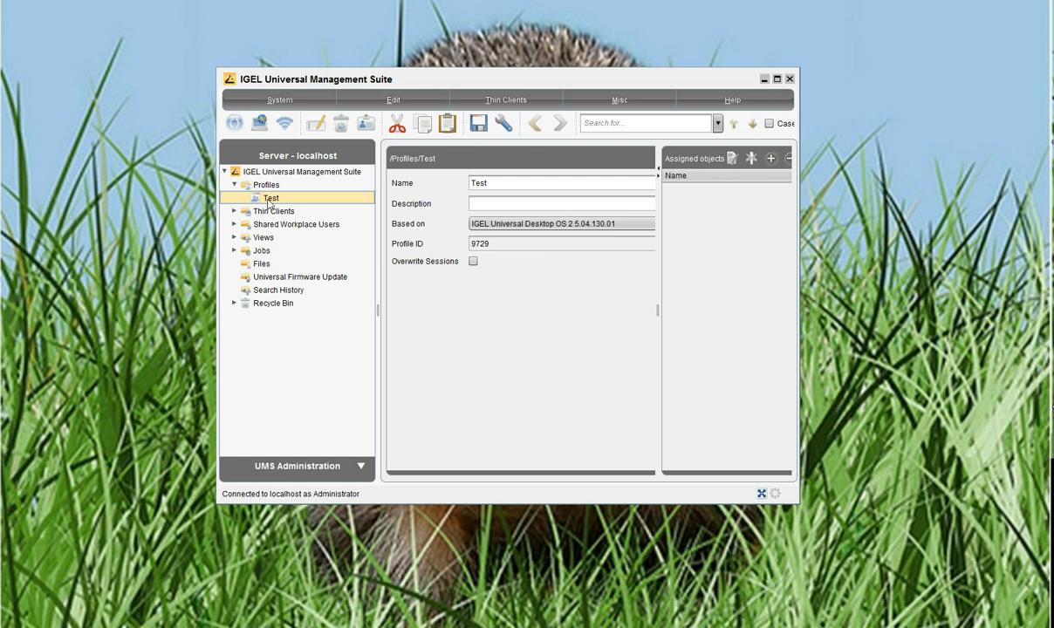
Step: Reopen the Test profile for editing and scroll to the System section
{"action": "right_click", "coordinate": [270, 199]}
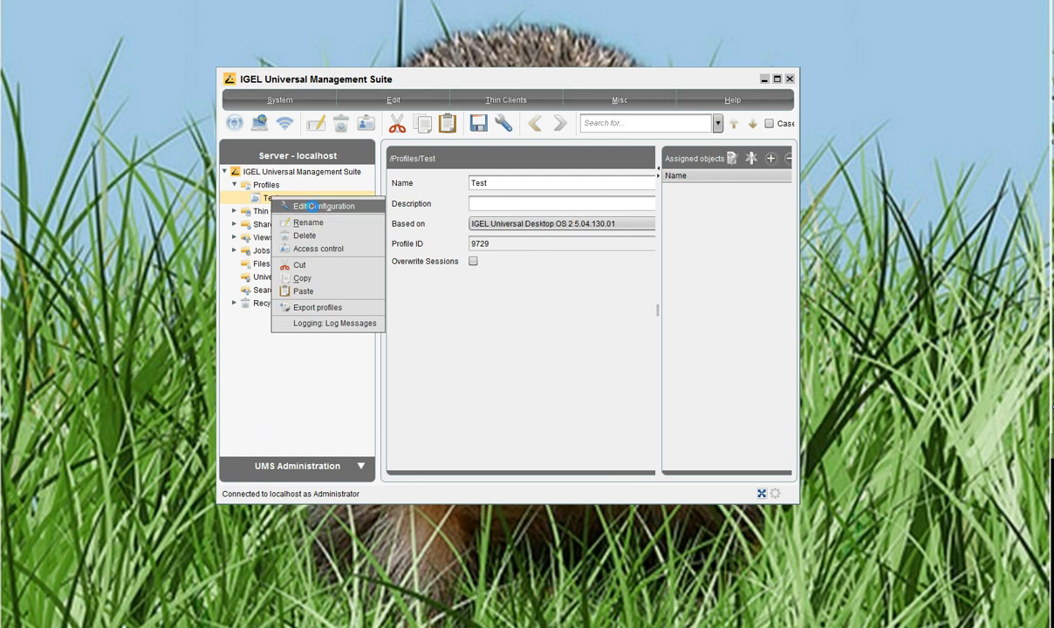
{"action": "left_click", "coordinate": [325, 206]}
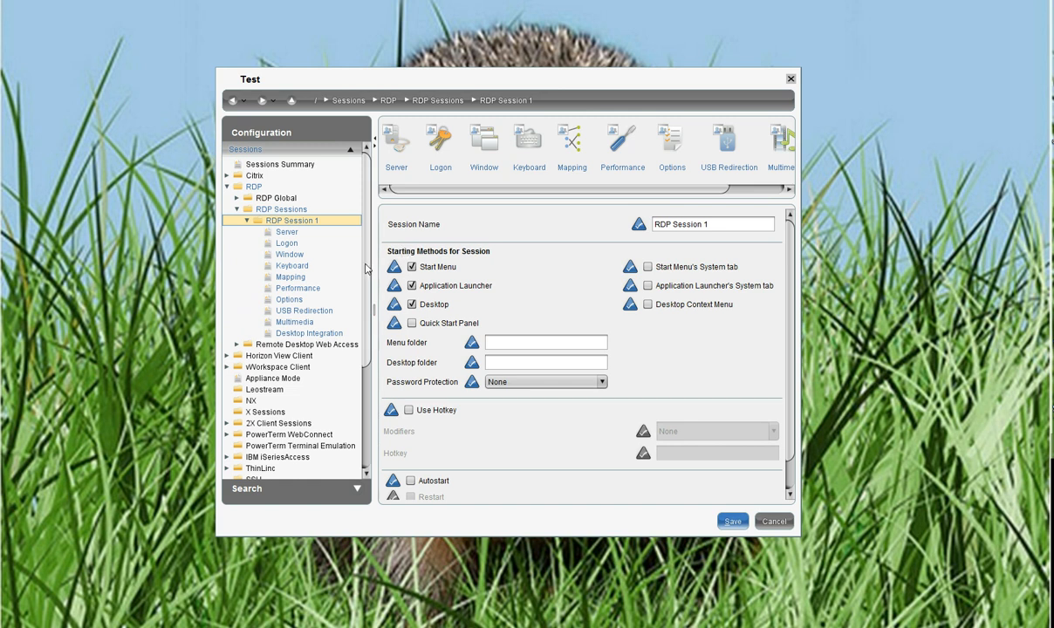
{"action": "scroll", "scroll_direction": "down", "scroll_amount": 3}
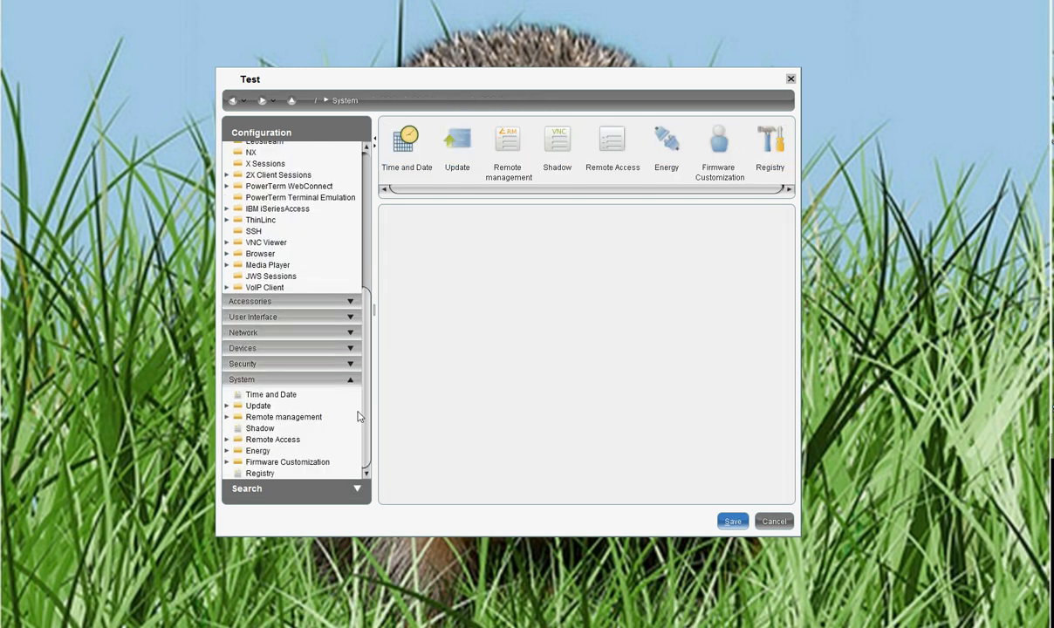
{"action": "mouse_move", "coordinate": [259, 478]}
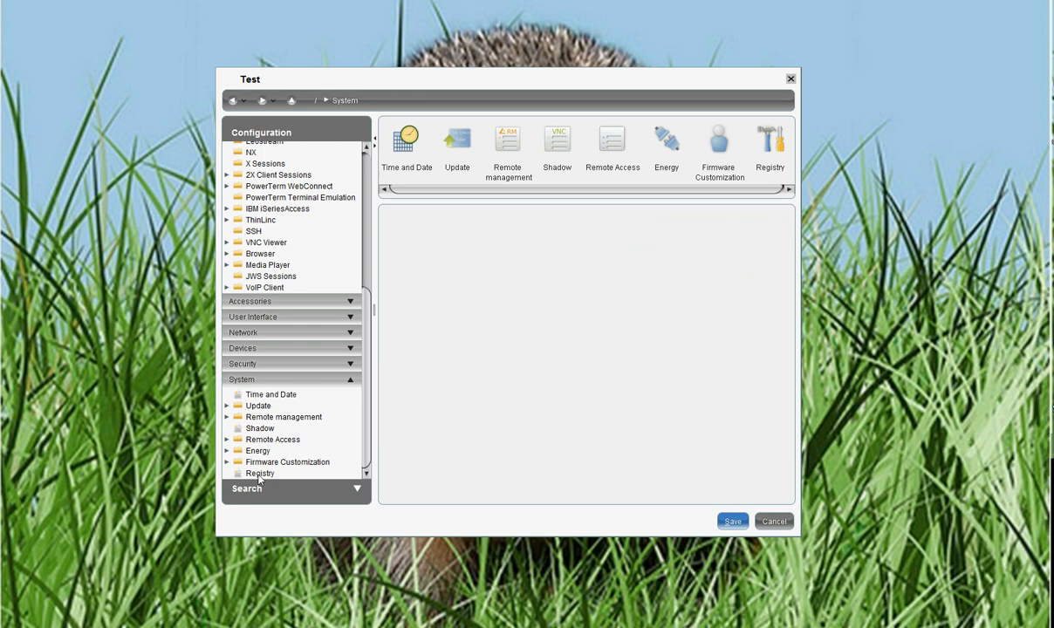
Step: Confirm the enabled registry parameter network > ethernet > device0 > mtu = 1490, then return to profile details
{"action": "left_click", "coordinate": [260, 472]}
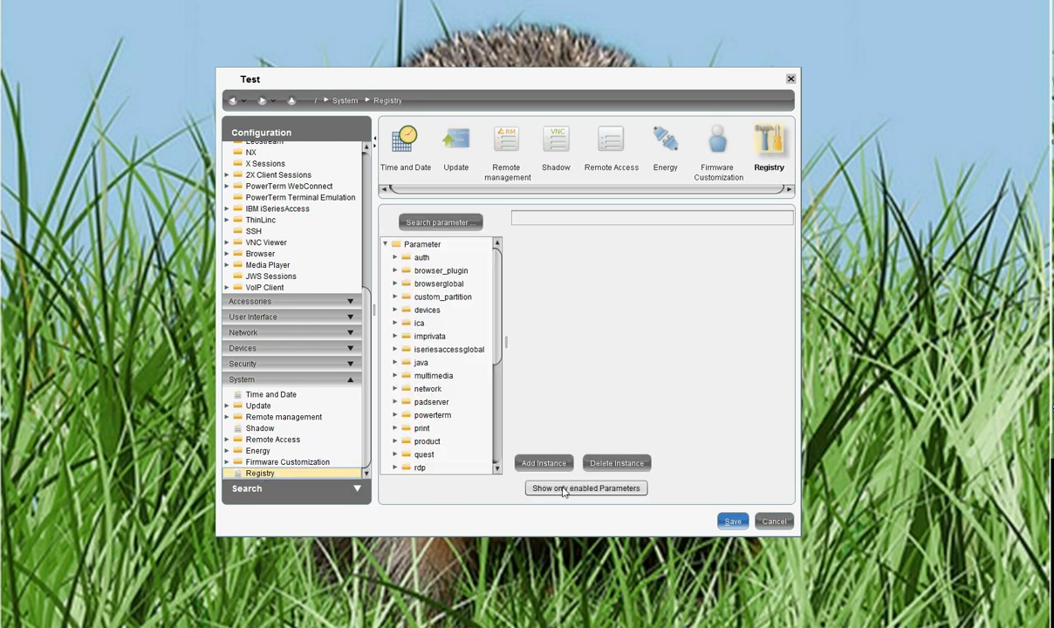
{"action": "left_click", "coordinate": [586, 489]}
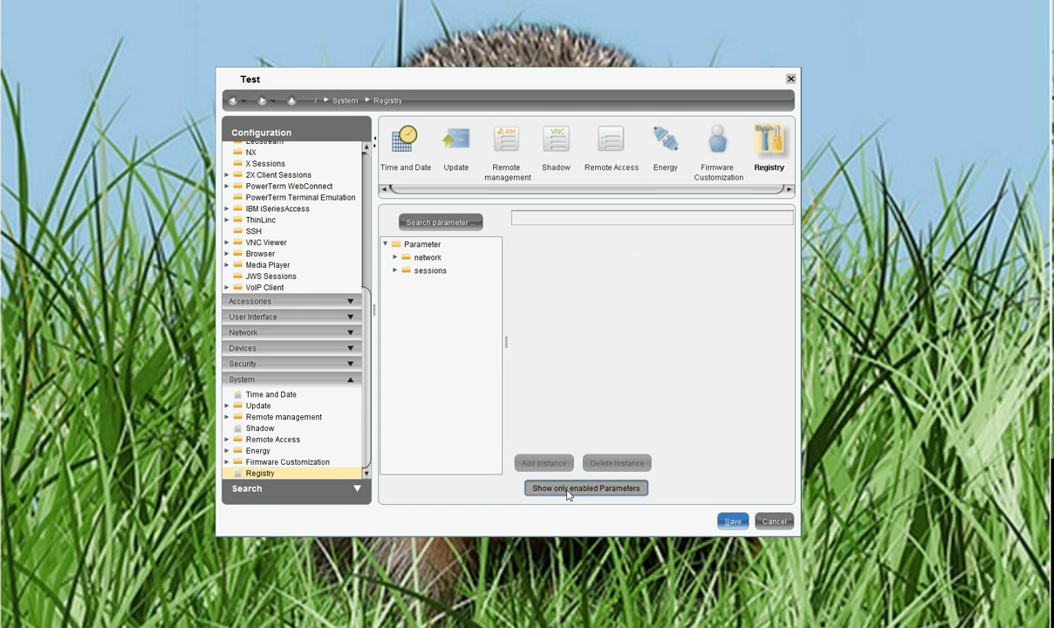
{"action": "left_click", "coordinate": [394, 258]}
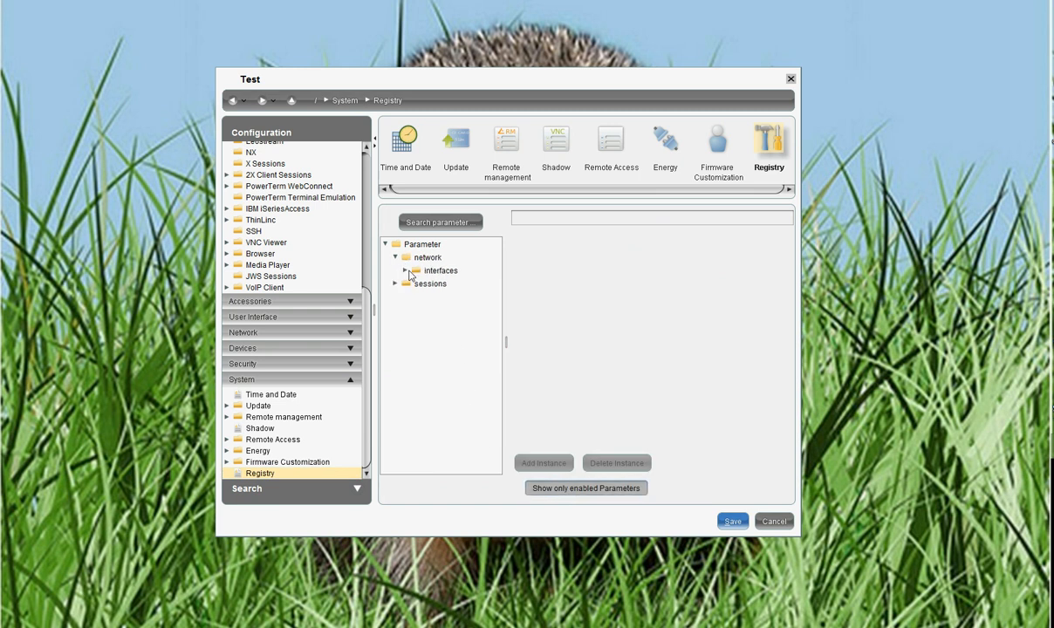
{"action": "left_click", "coordinate": [404, 270]}
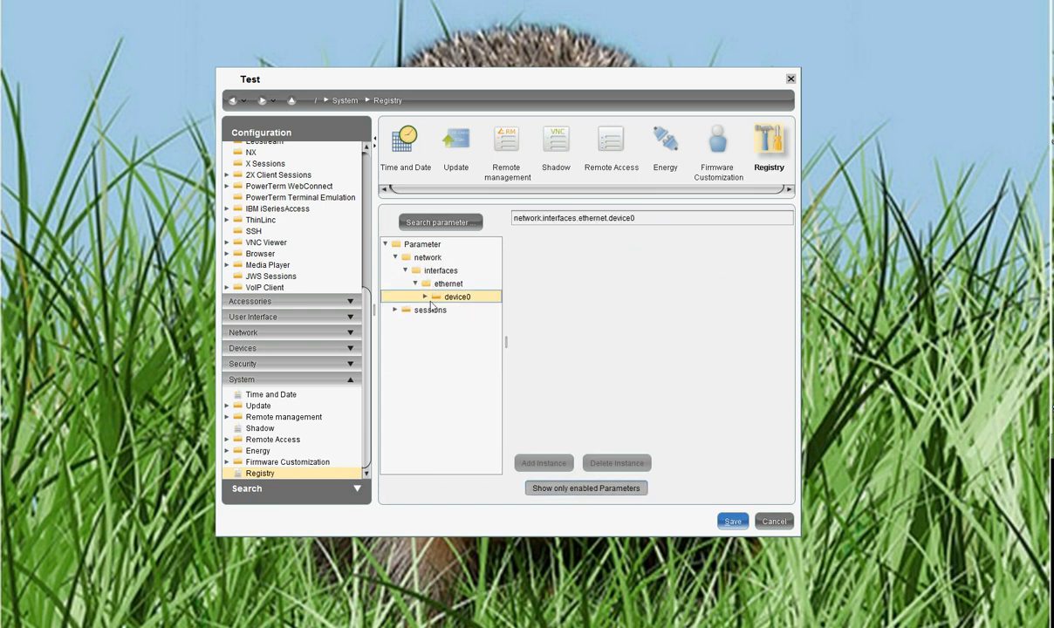
{"action": "left_click", "coordinate": [426, 296]}
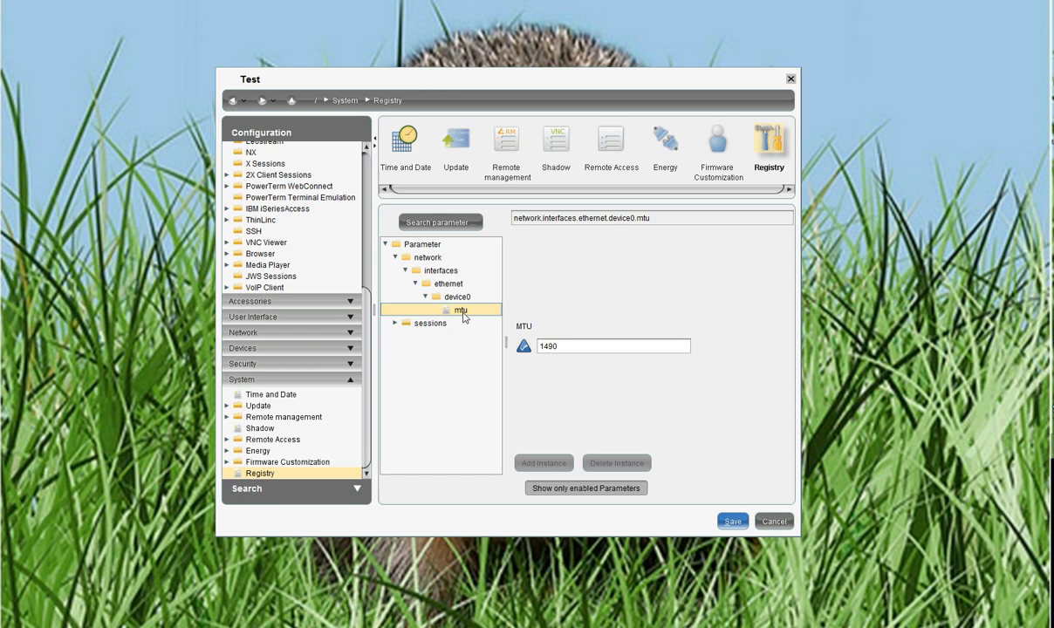
{"action": "left_click", "coordinate": [772, 520]}
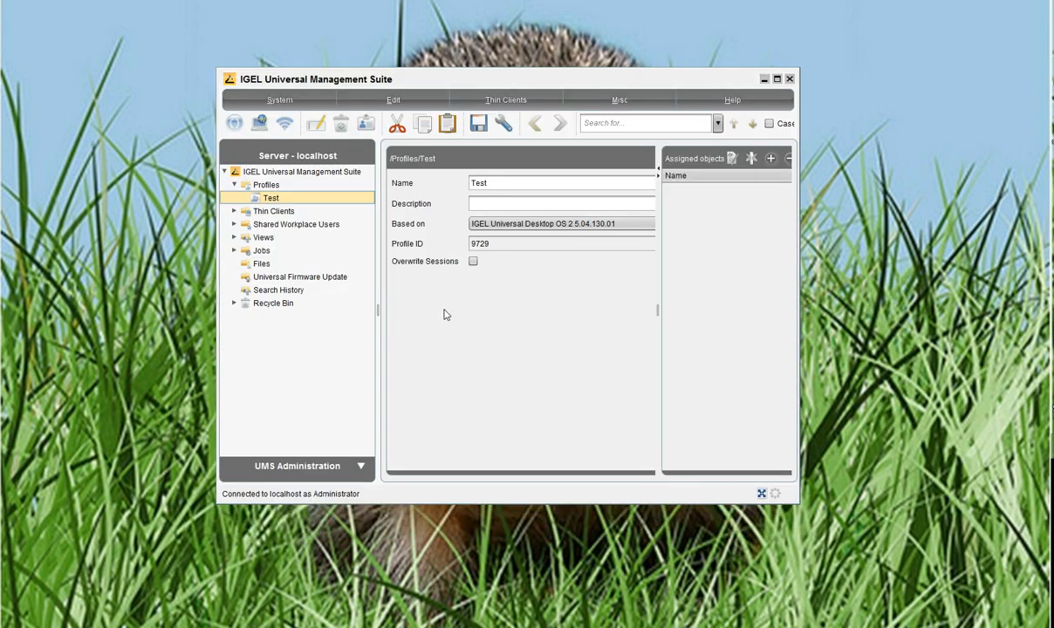